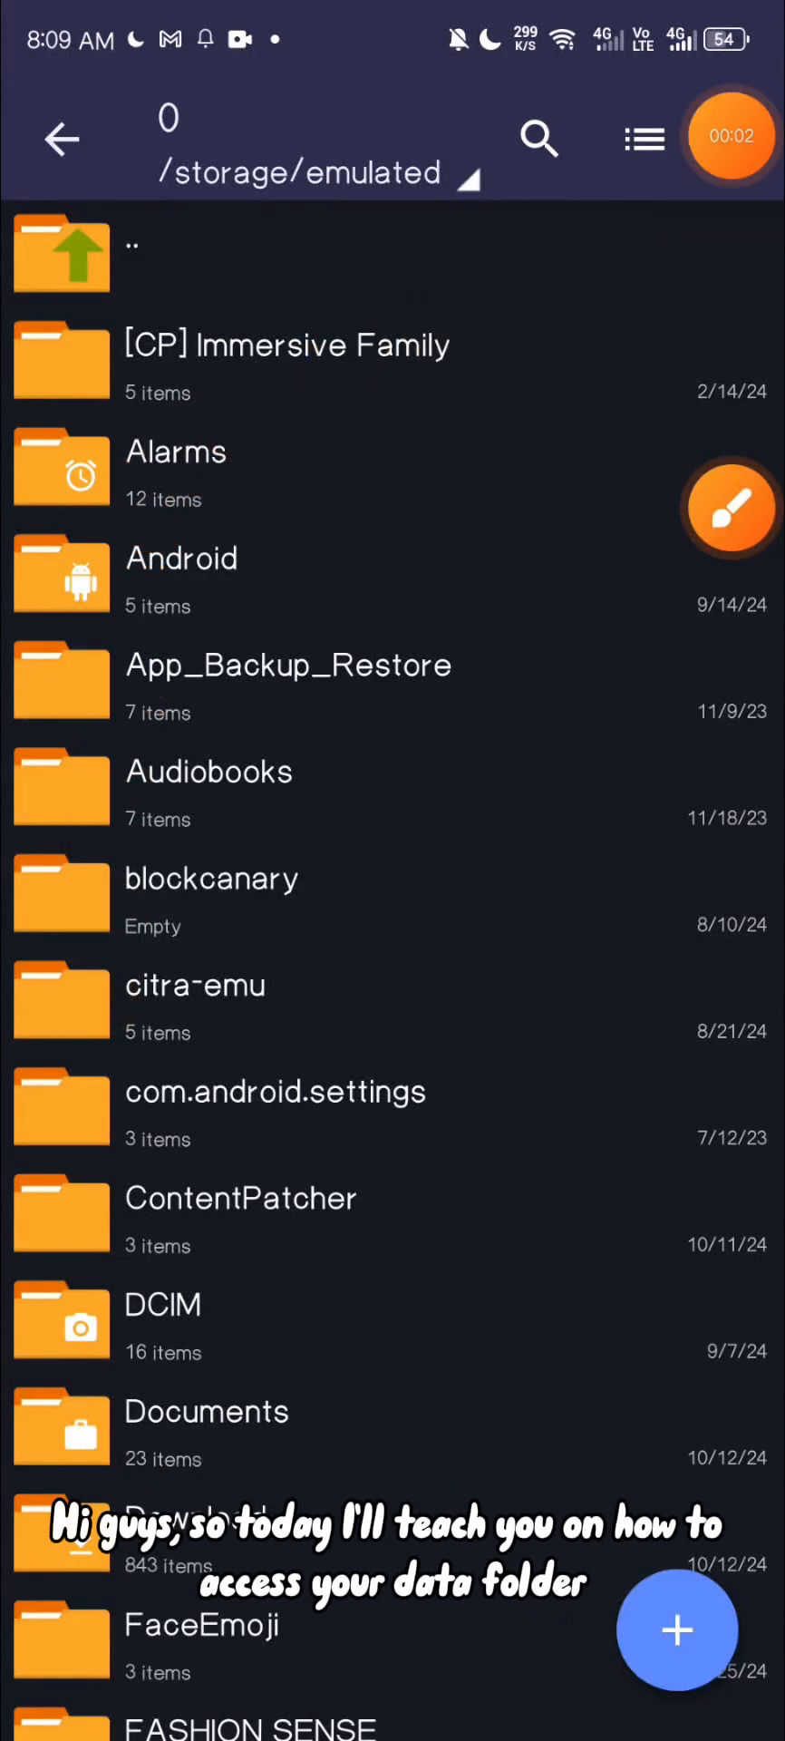
Browse into Android/data and look through the list of app folders
scroll("down", 3)
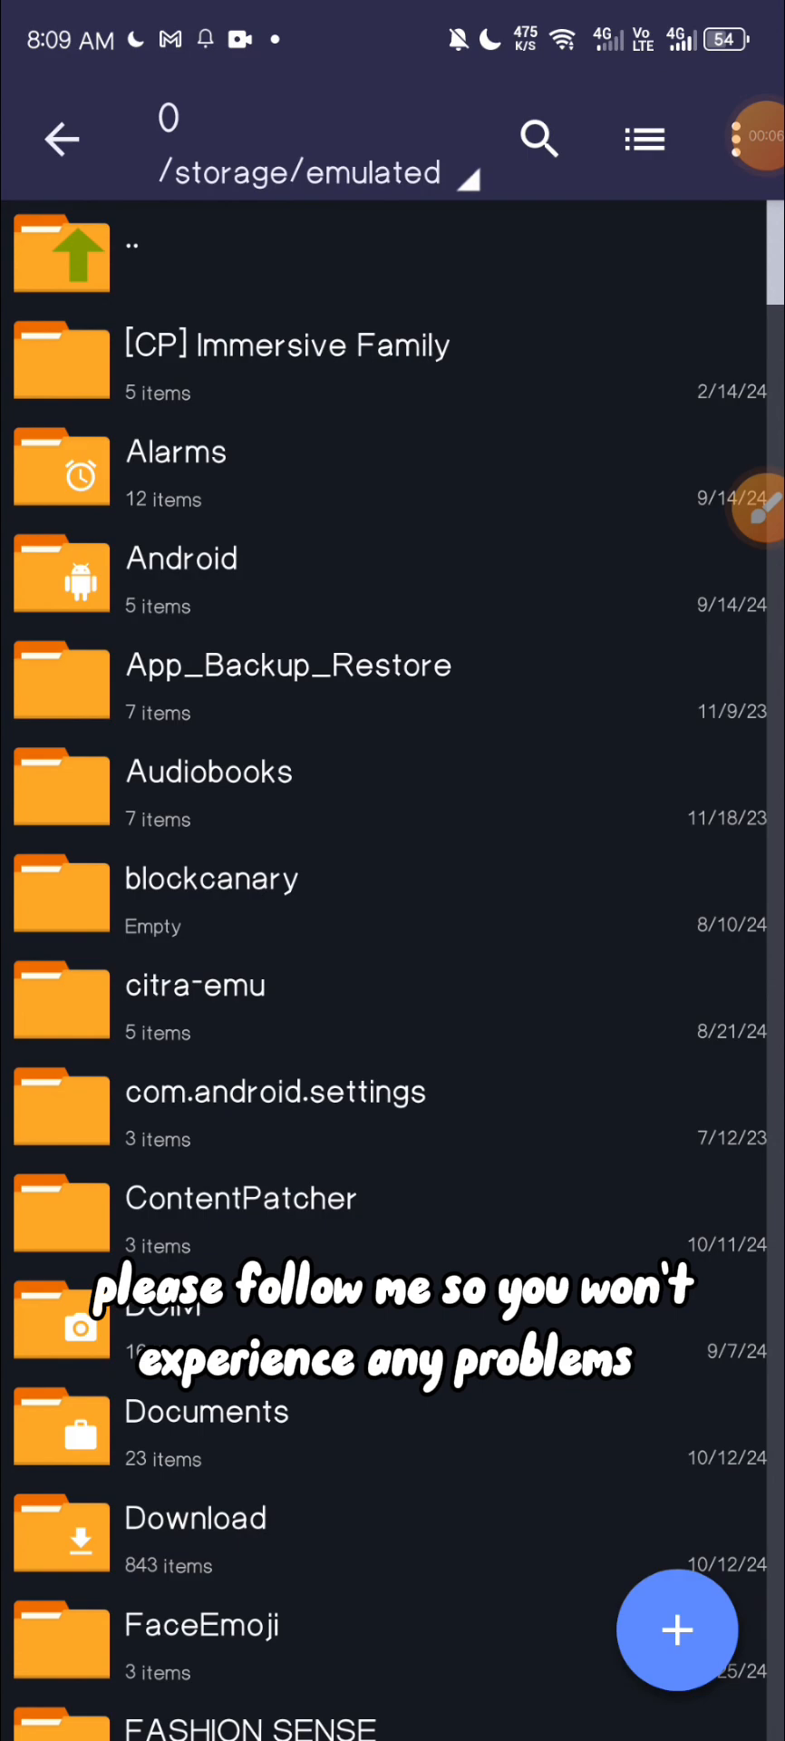
left_click(182, 574)
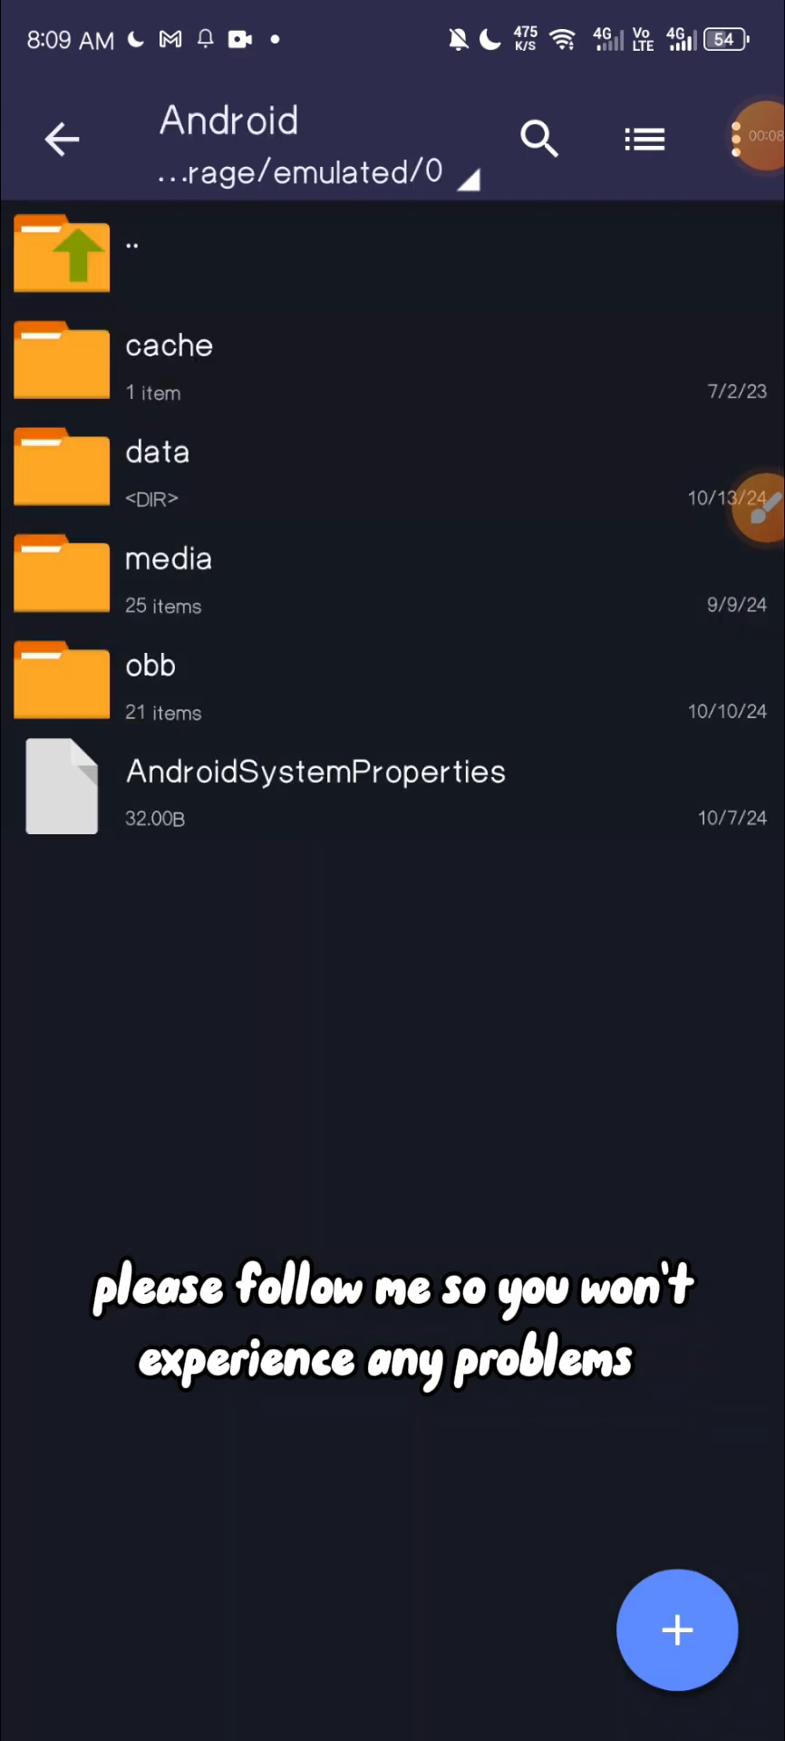
left_click(158, 451)
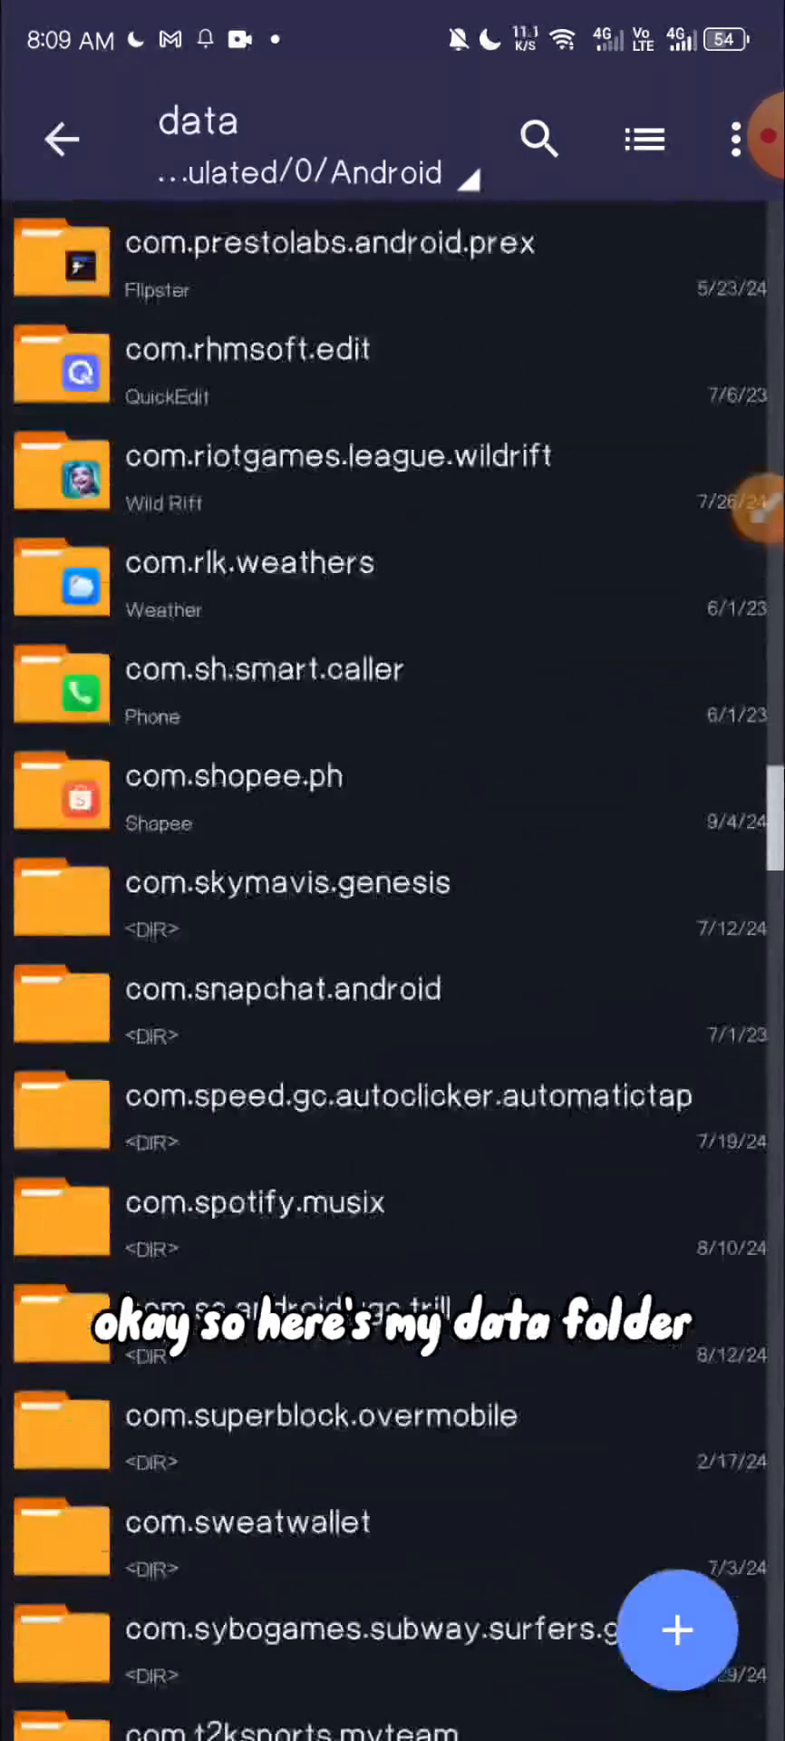
scroll("down", 3)
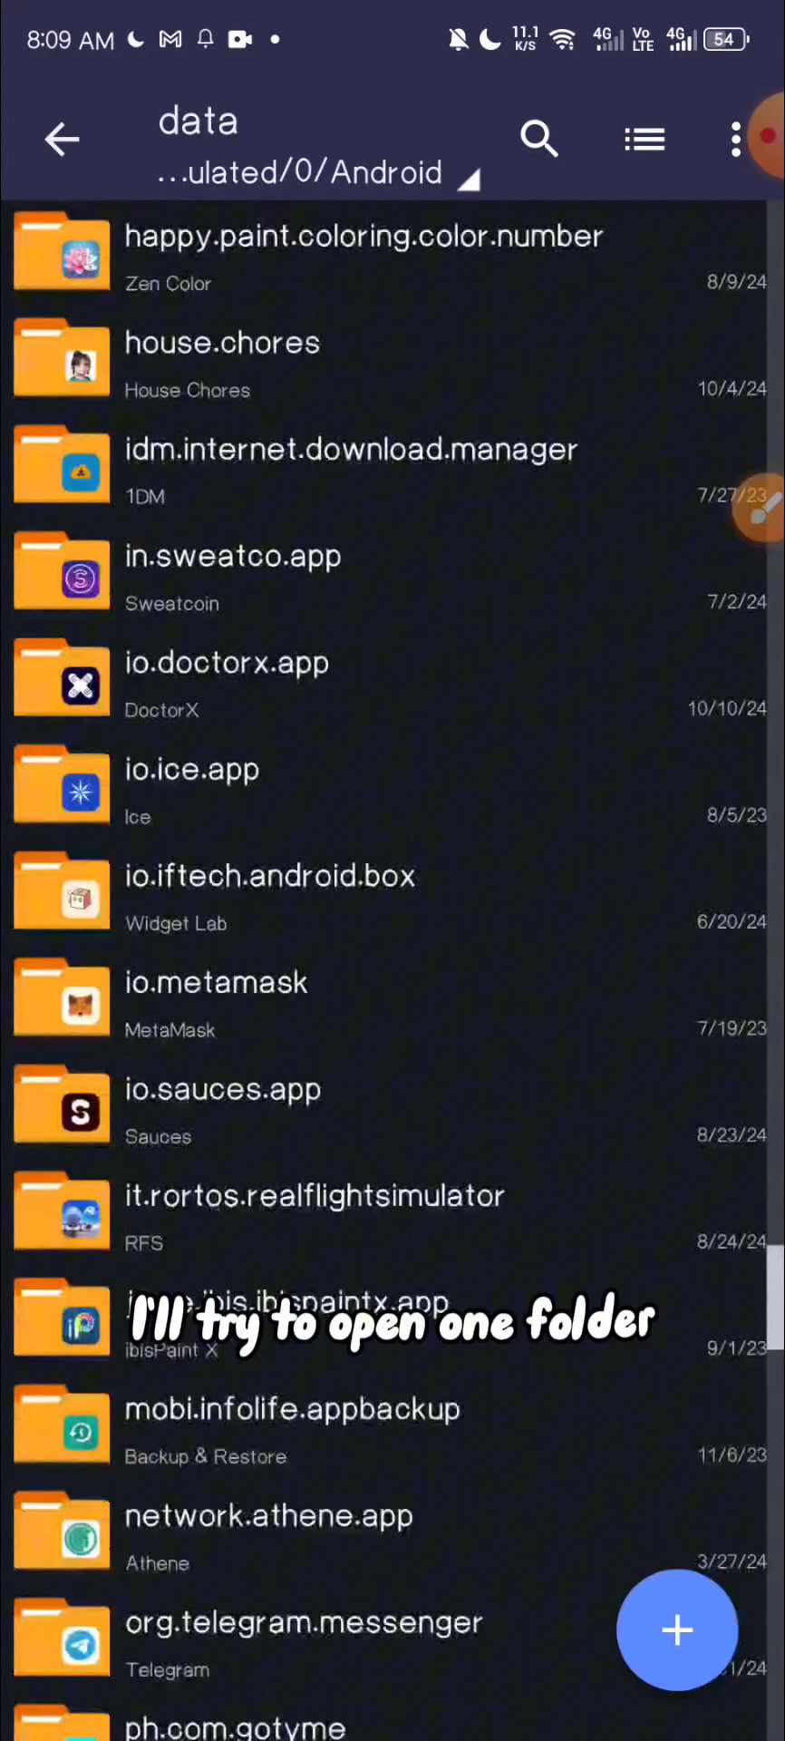
scroll("down", 3)
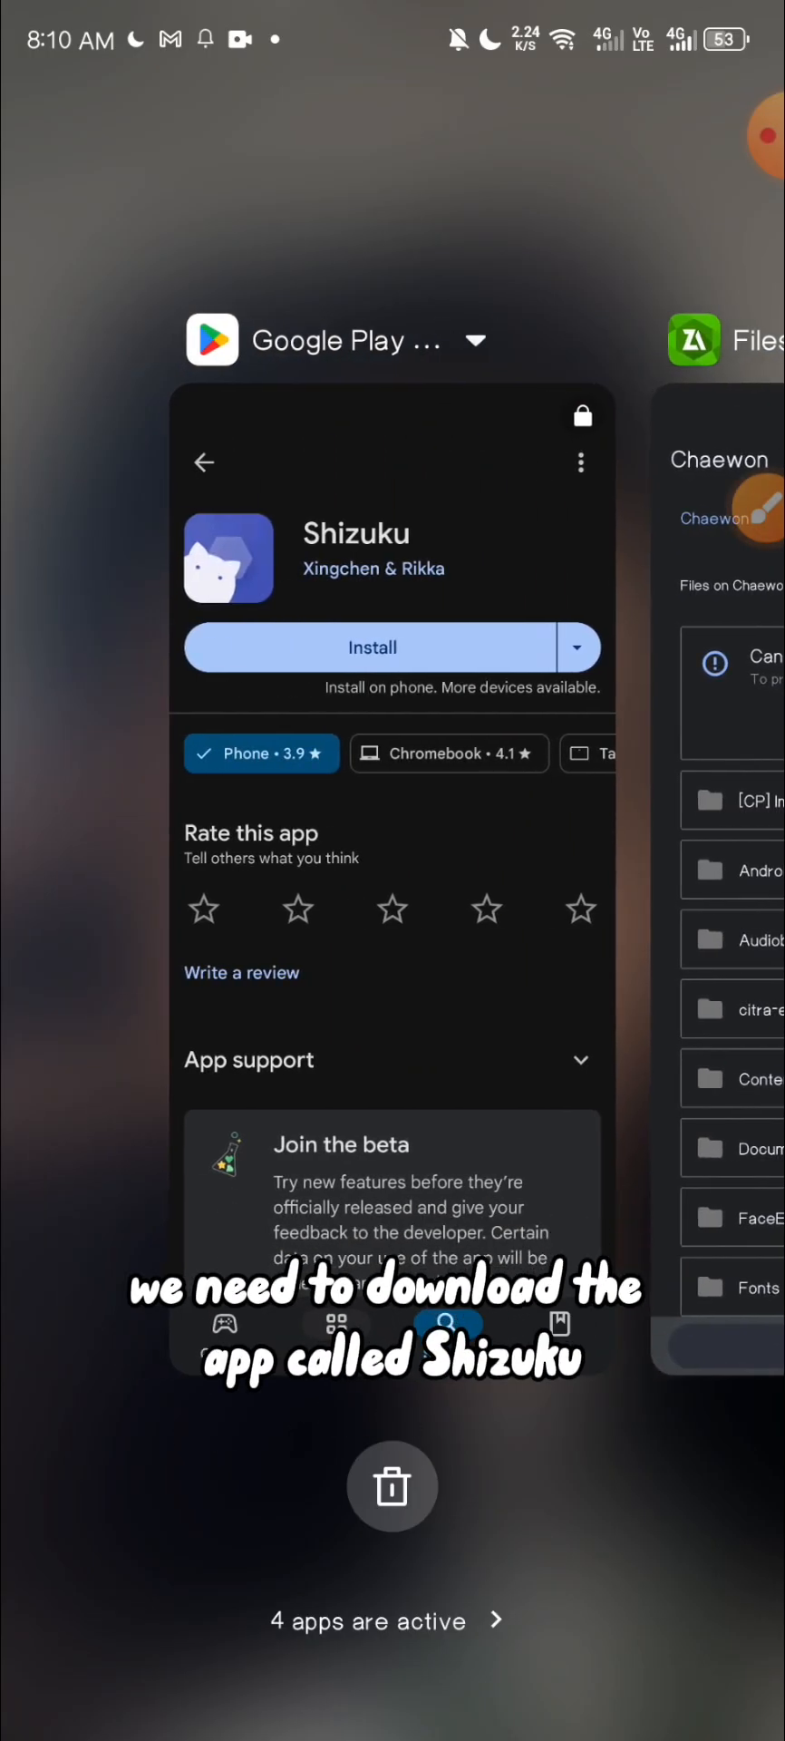
Switch to Shizuku's Play Store page and start installing the app
left_click(372, 647)
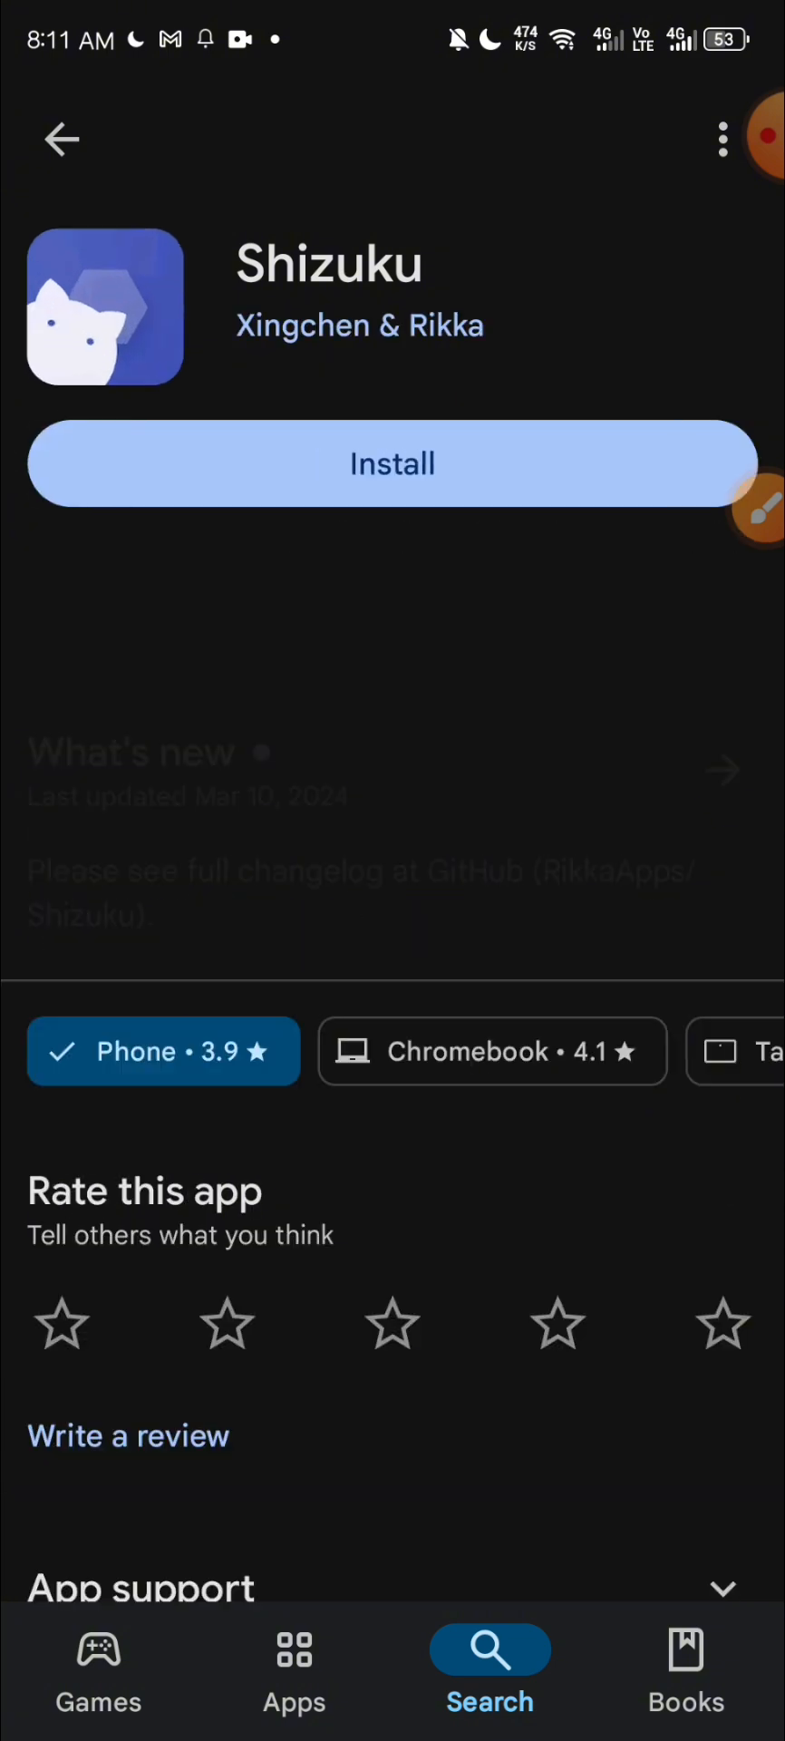
left_click(392, 464)
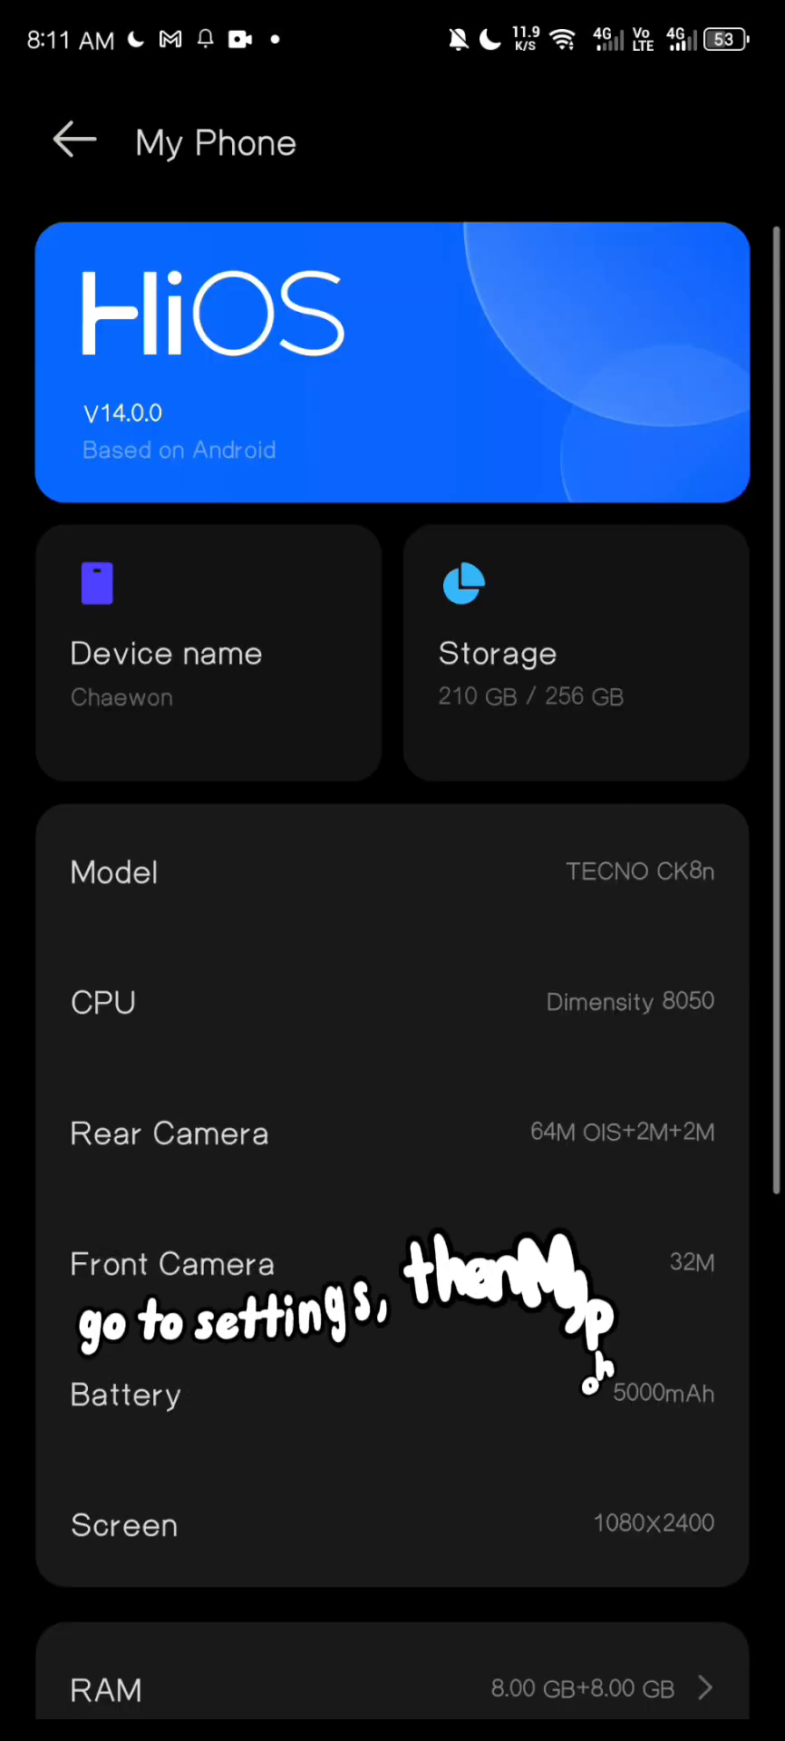
In Settings' Version Info, tap the build number to unlock developer options
scroll("down", 3)
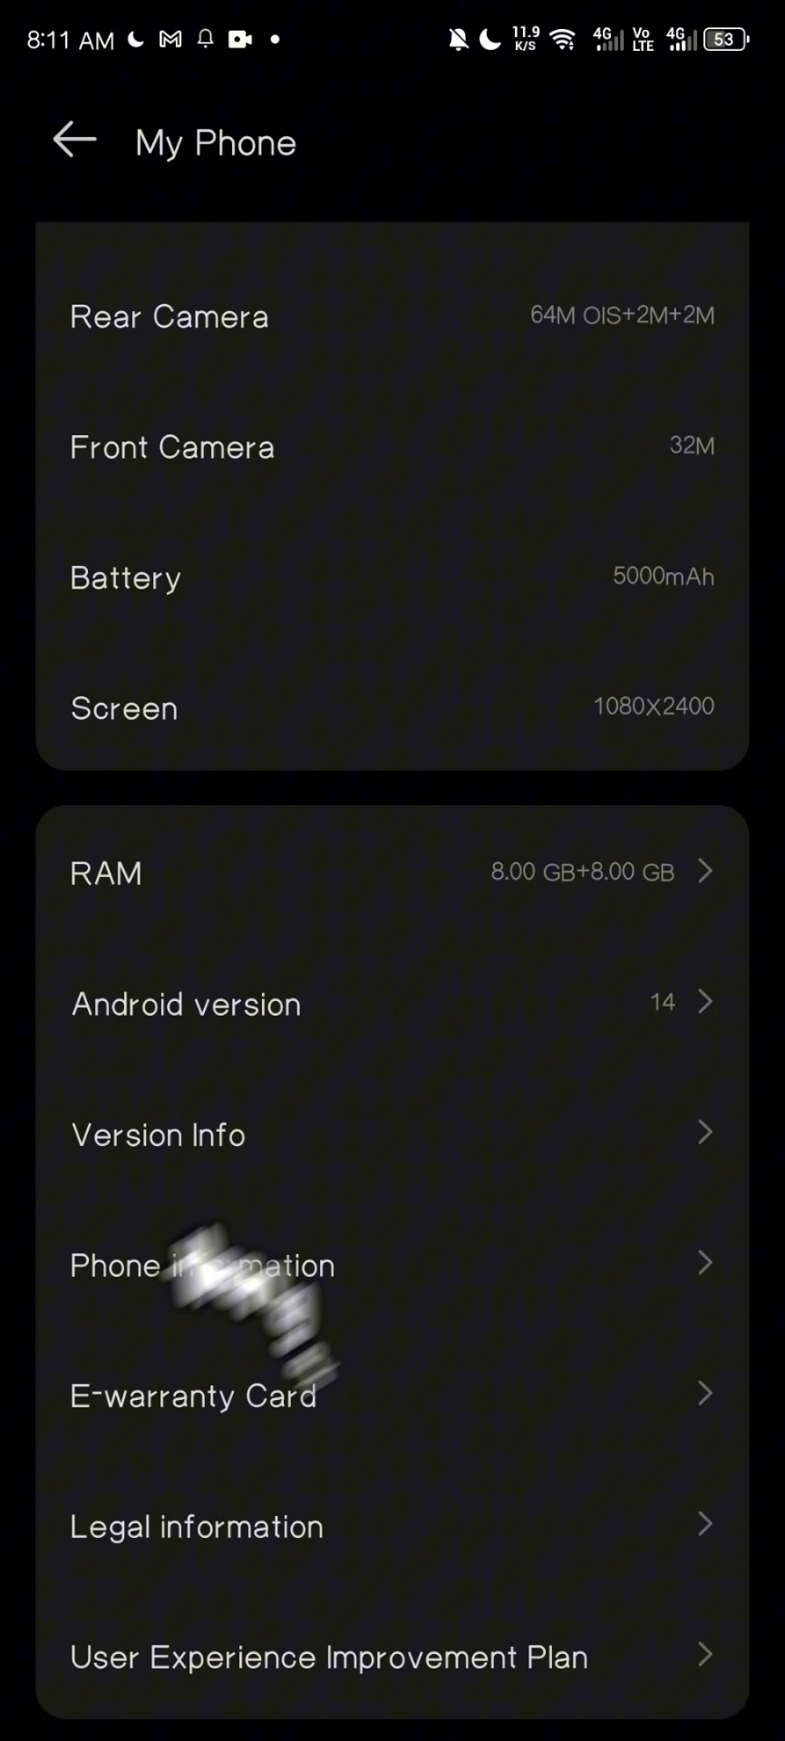
left_click(160, 1135)
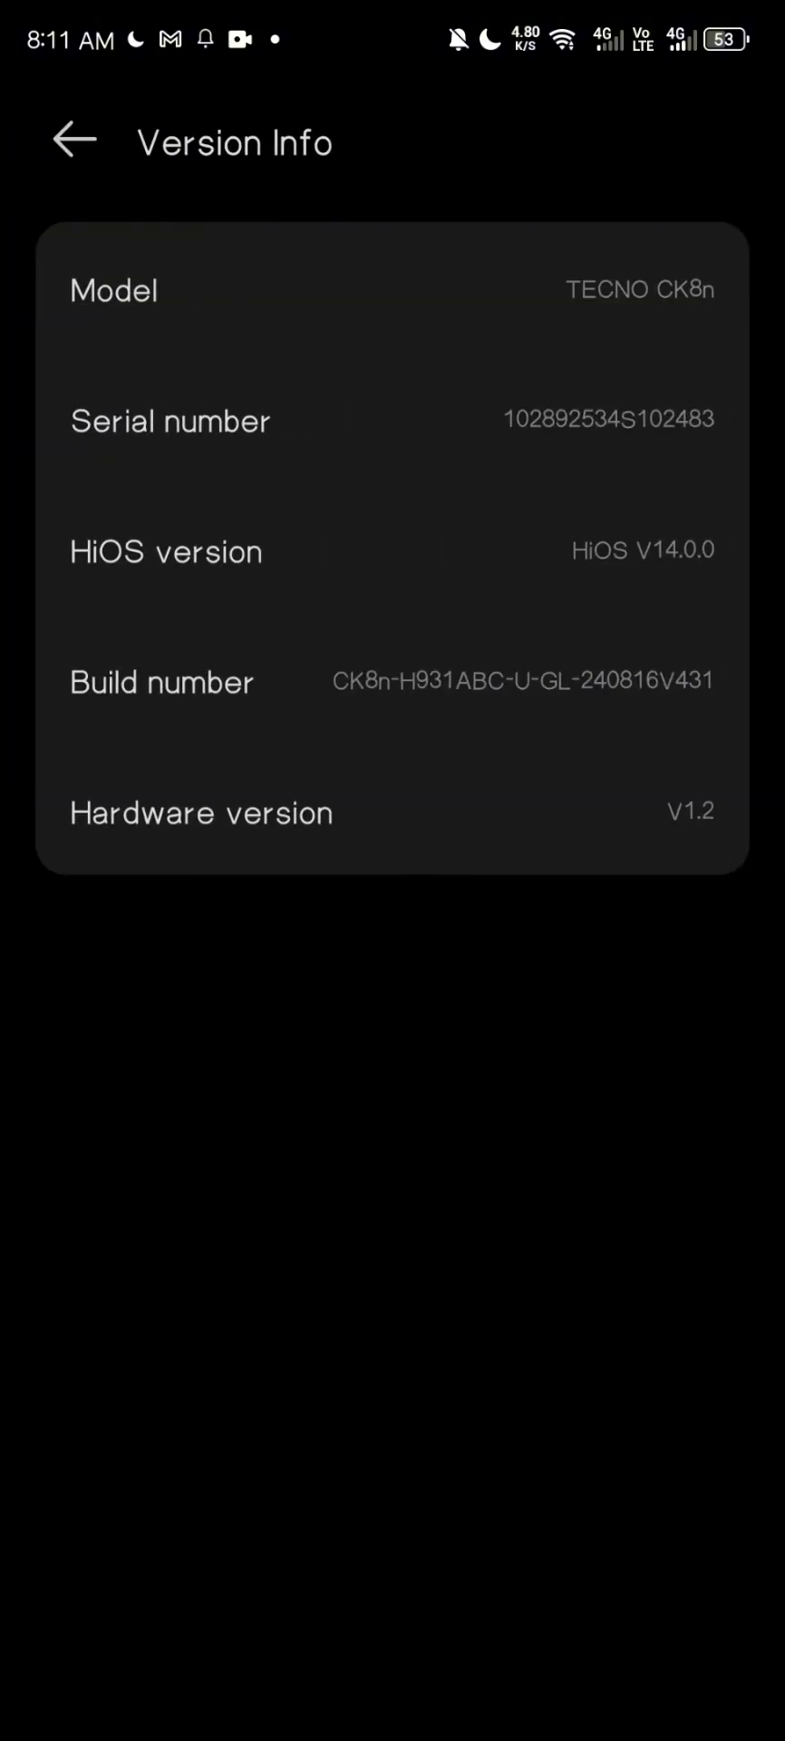
left_click(160, 682)
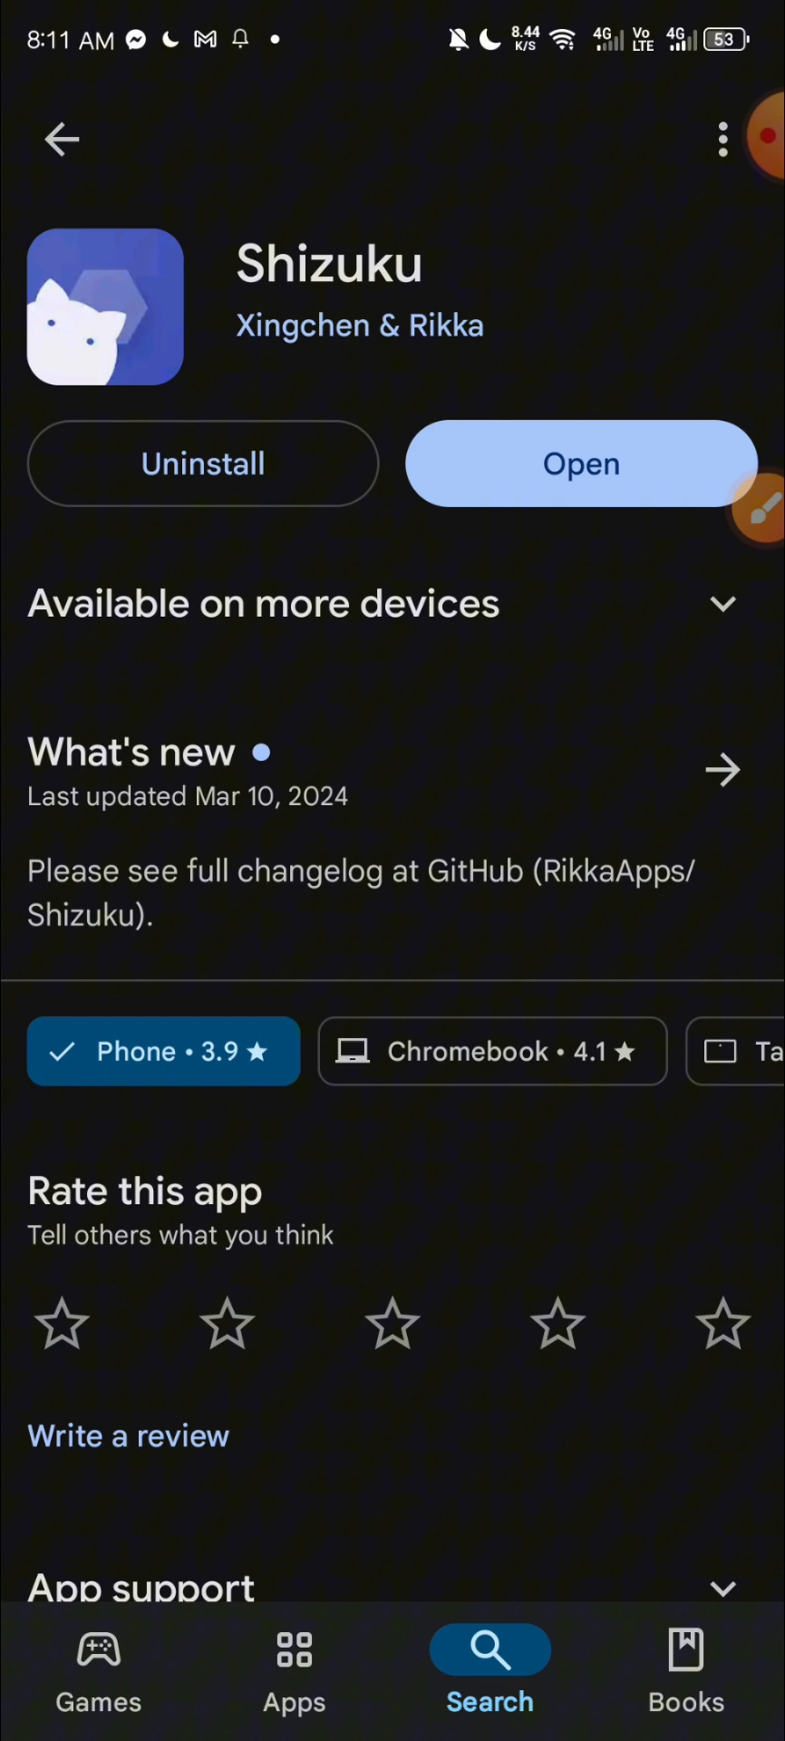
Launch Shizuku, choose pairing via wireless debugging and allow its notifications
left_click(581, 463)
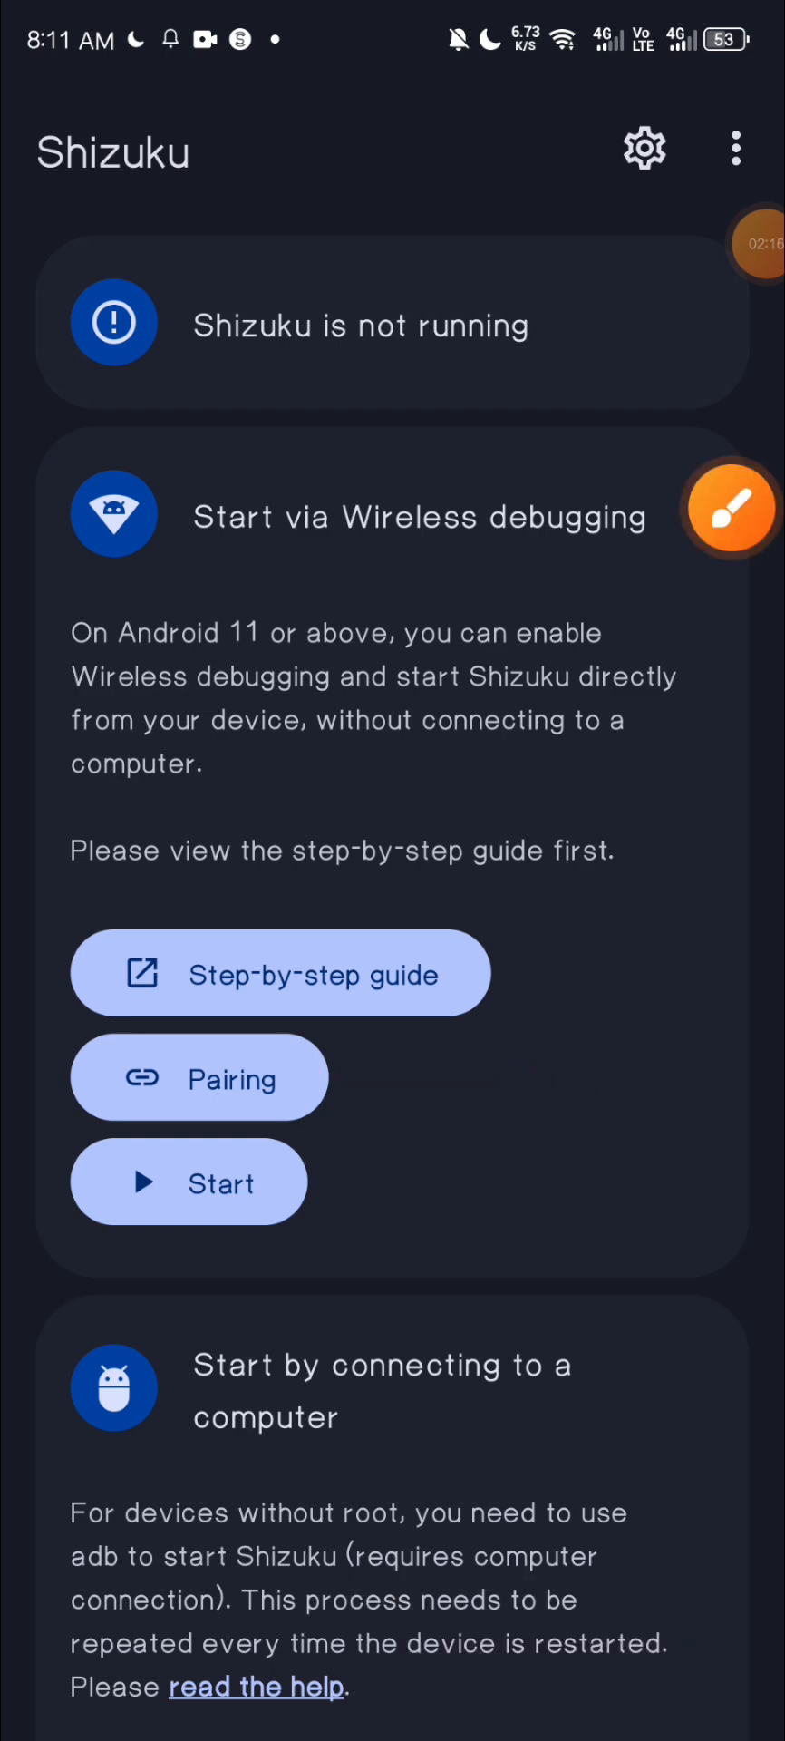
left_click(199, 1077)
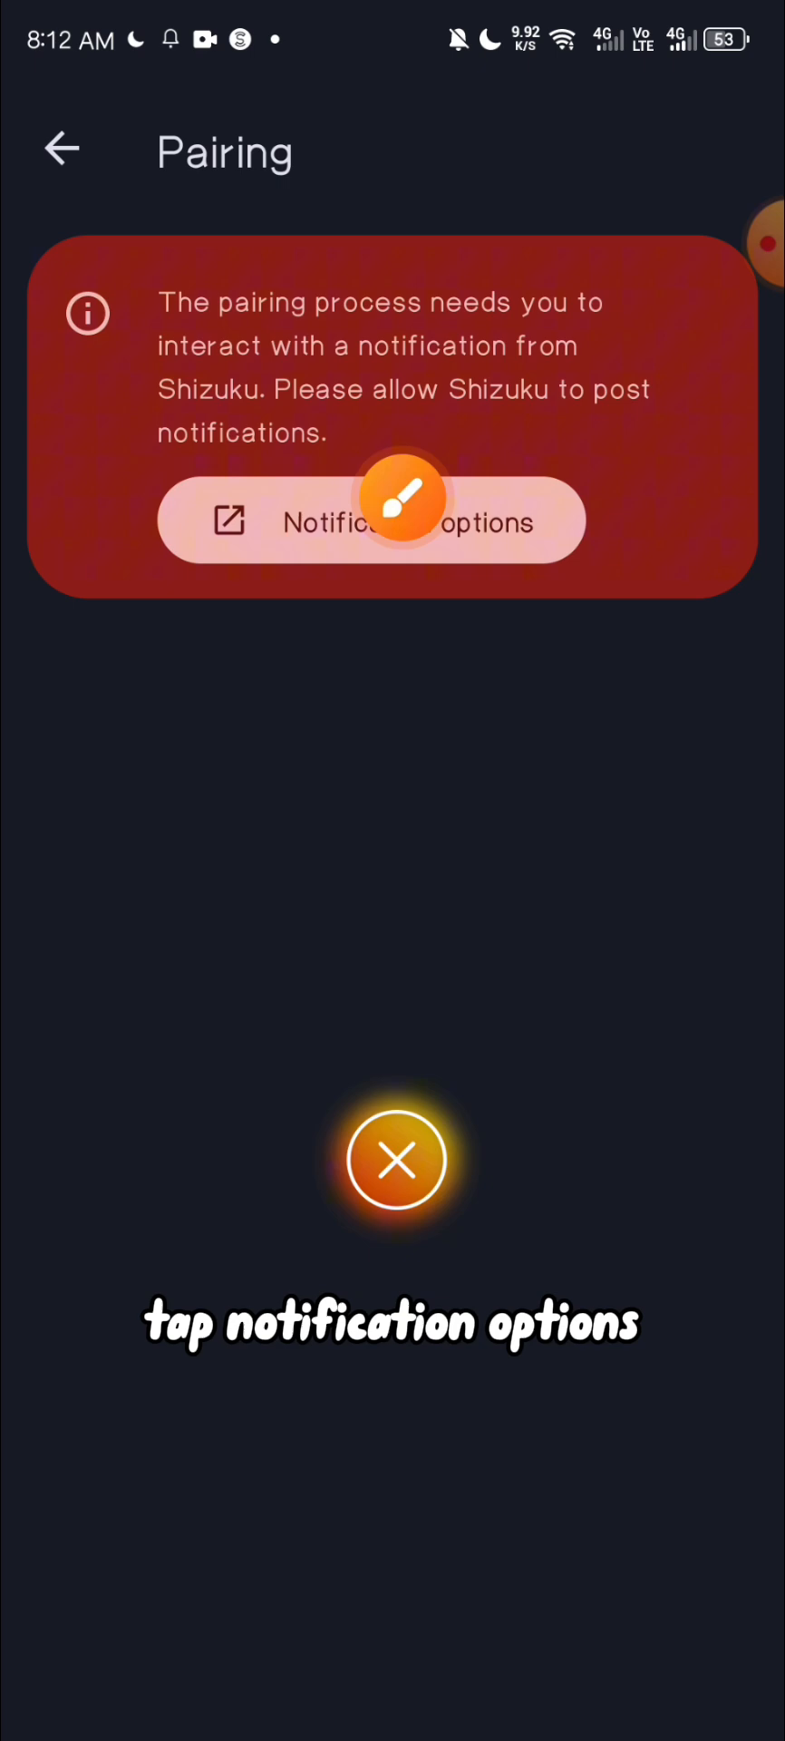
left_click(371, 520)
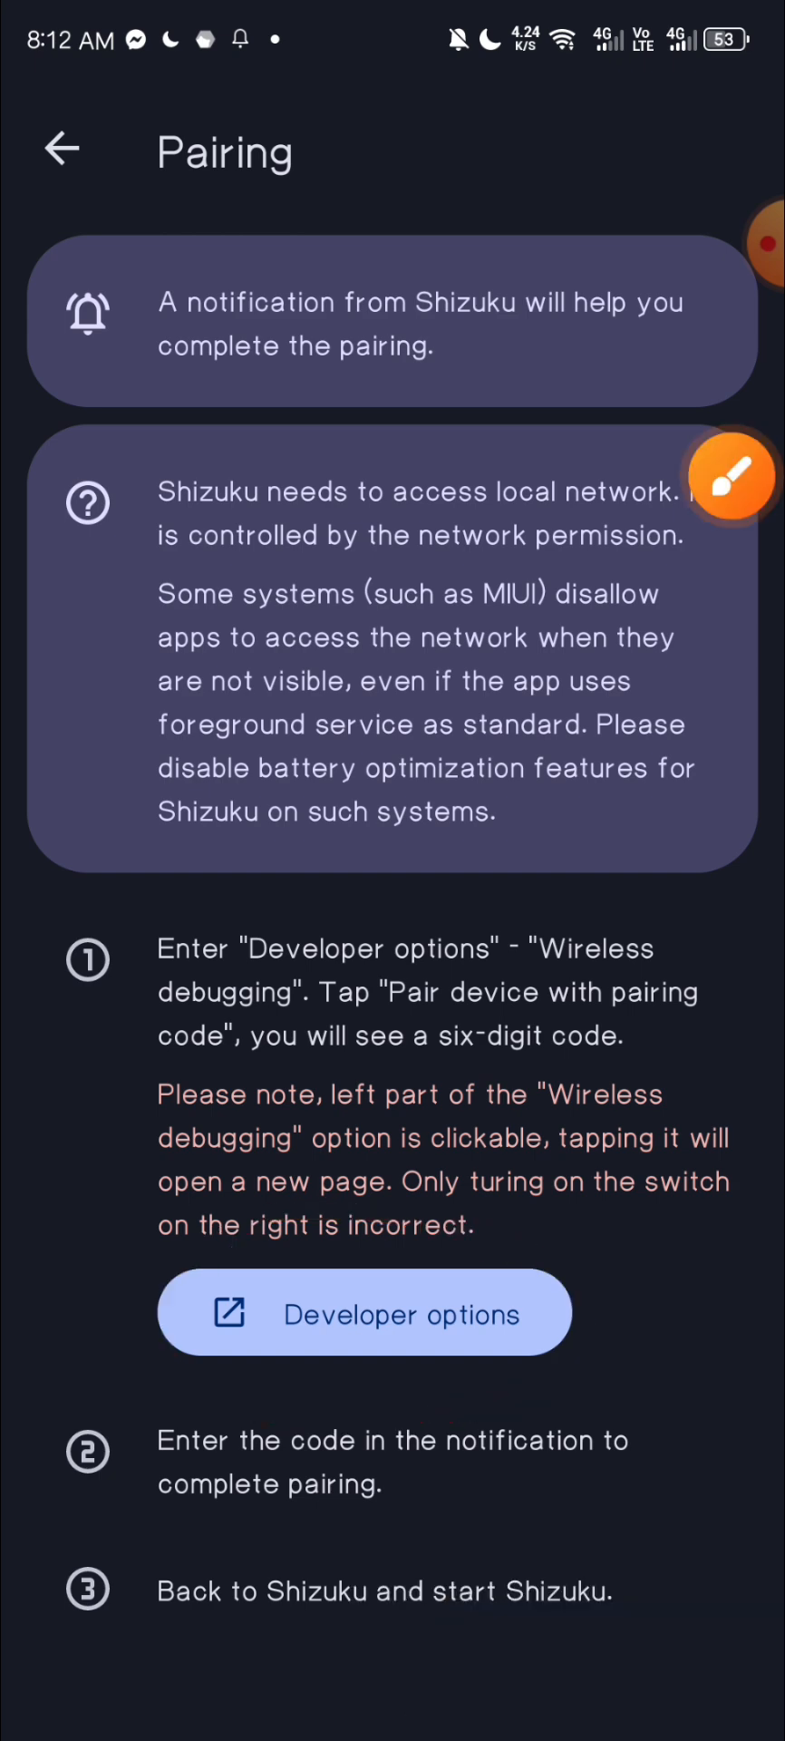
In Developer options, switch on Wireless debugging and enter its settings page
left_click(364, 1312)
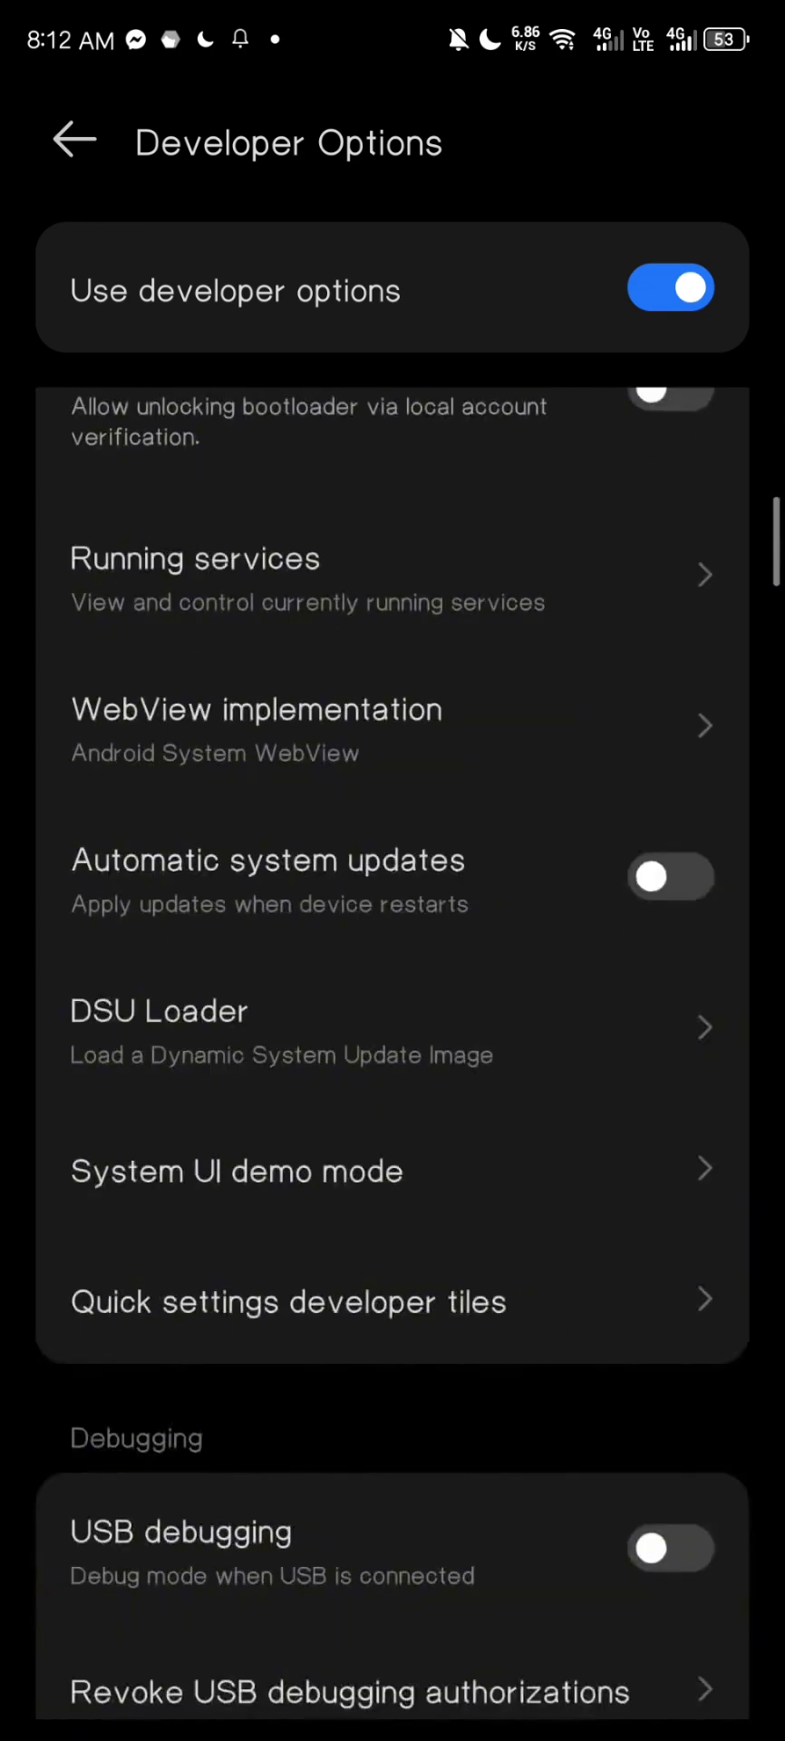
scroll("down", 3)
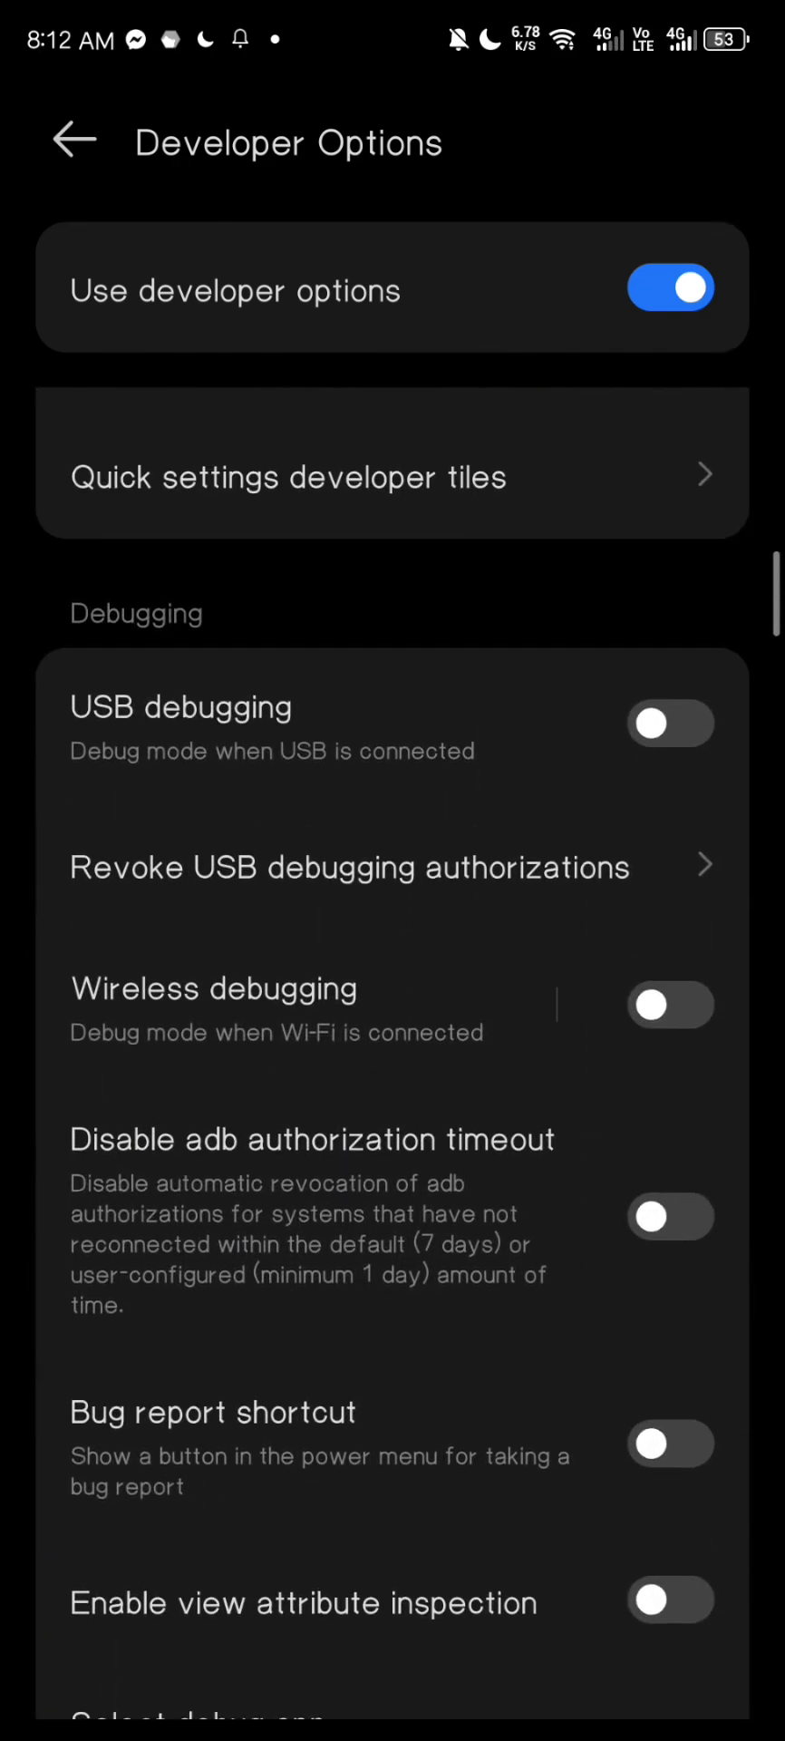
scroll("down", 3)
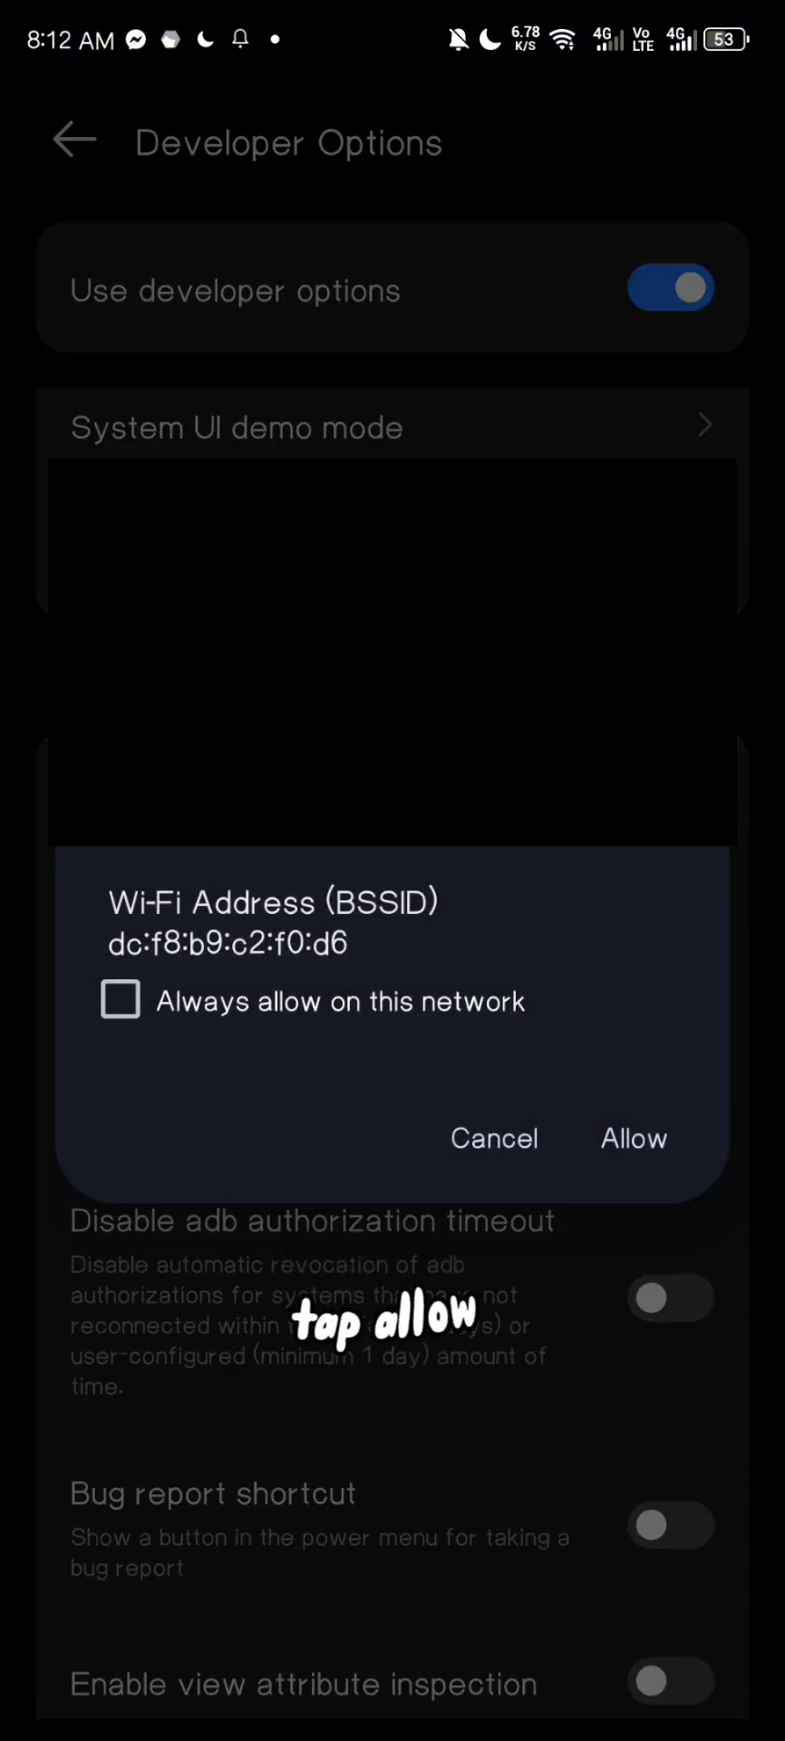
left_click(633, 1138)
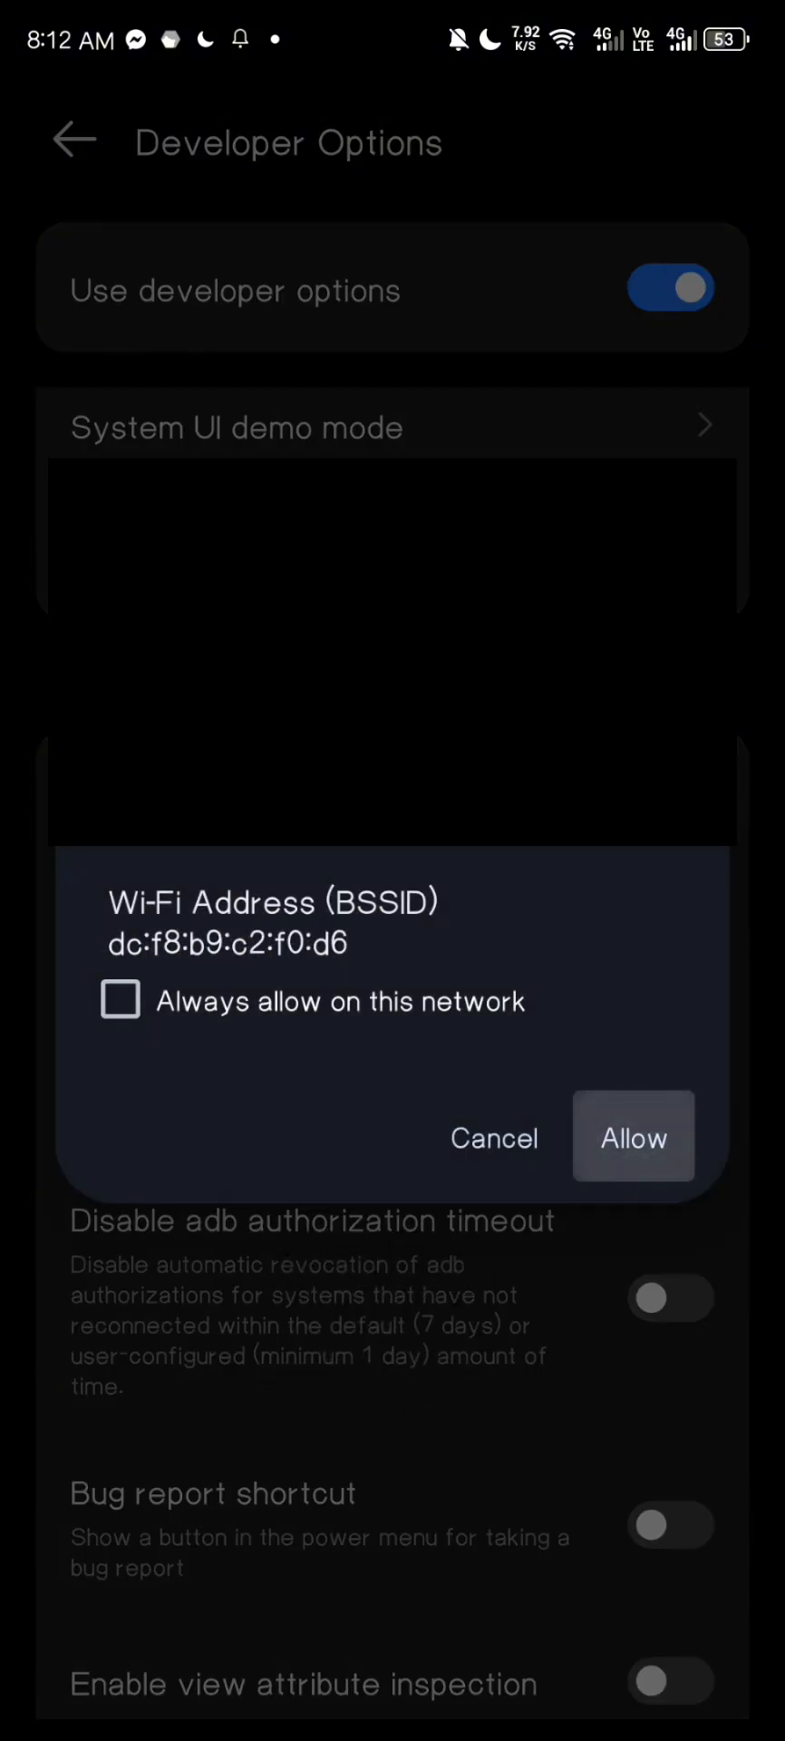
left_click(633, 1137)
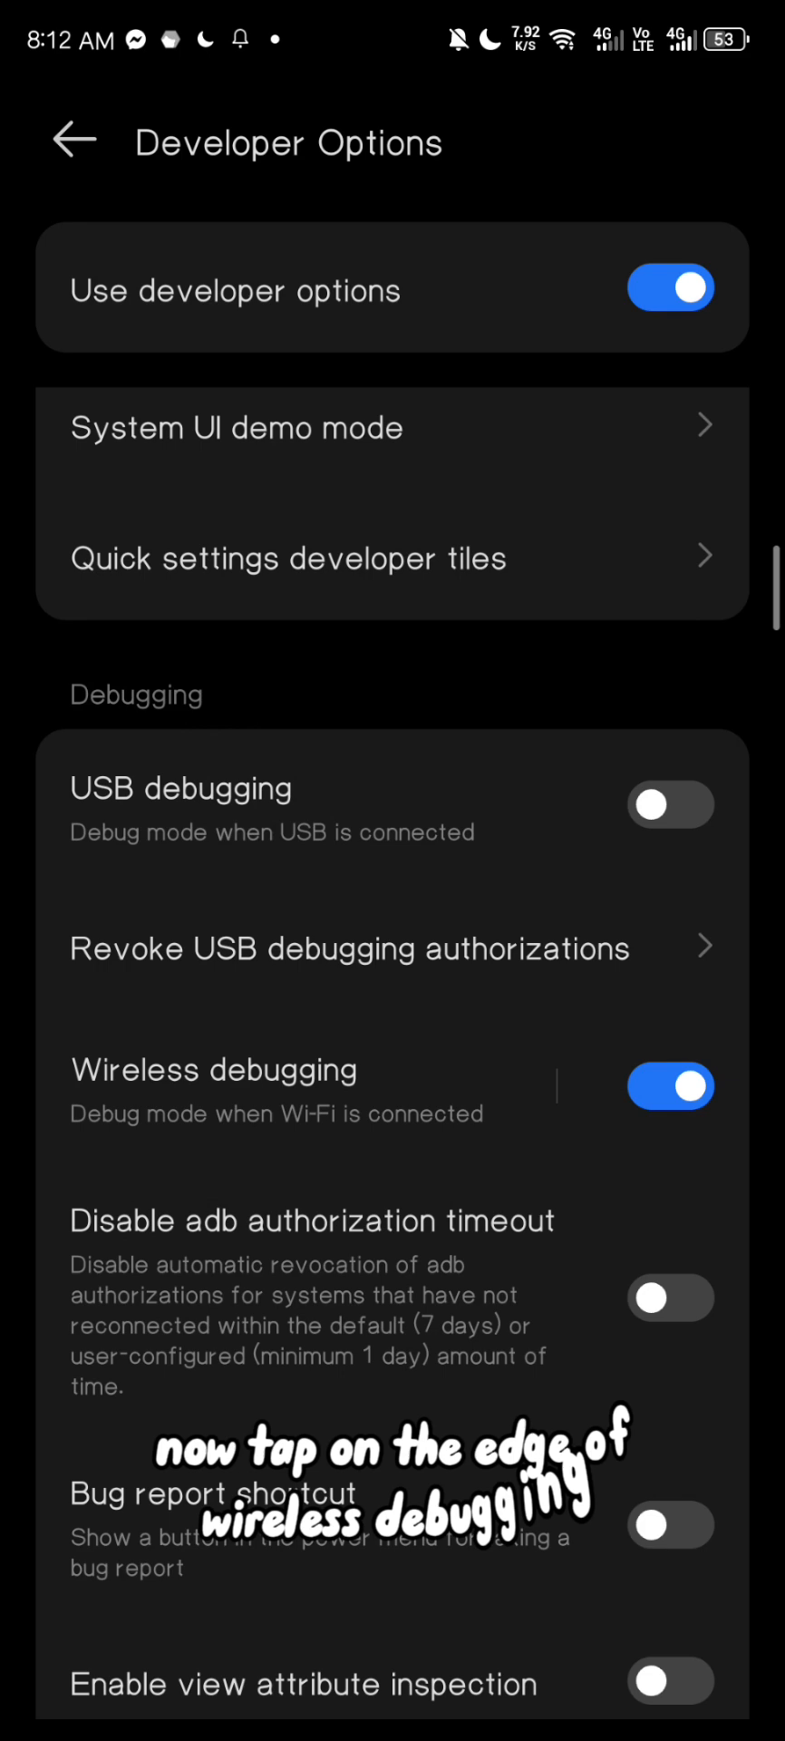
left_click(670, 1086)
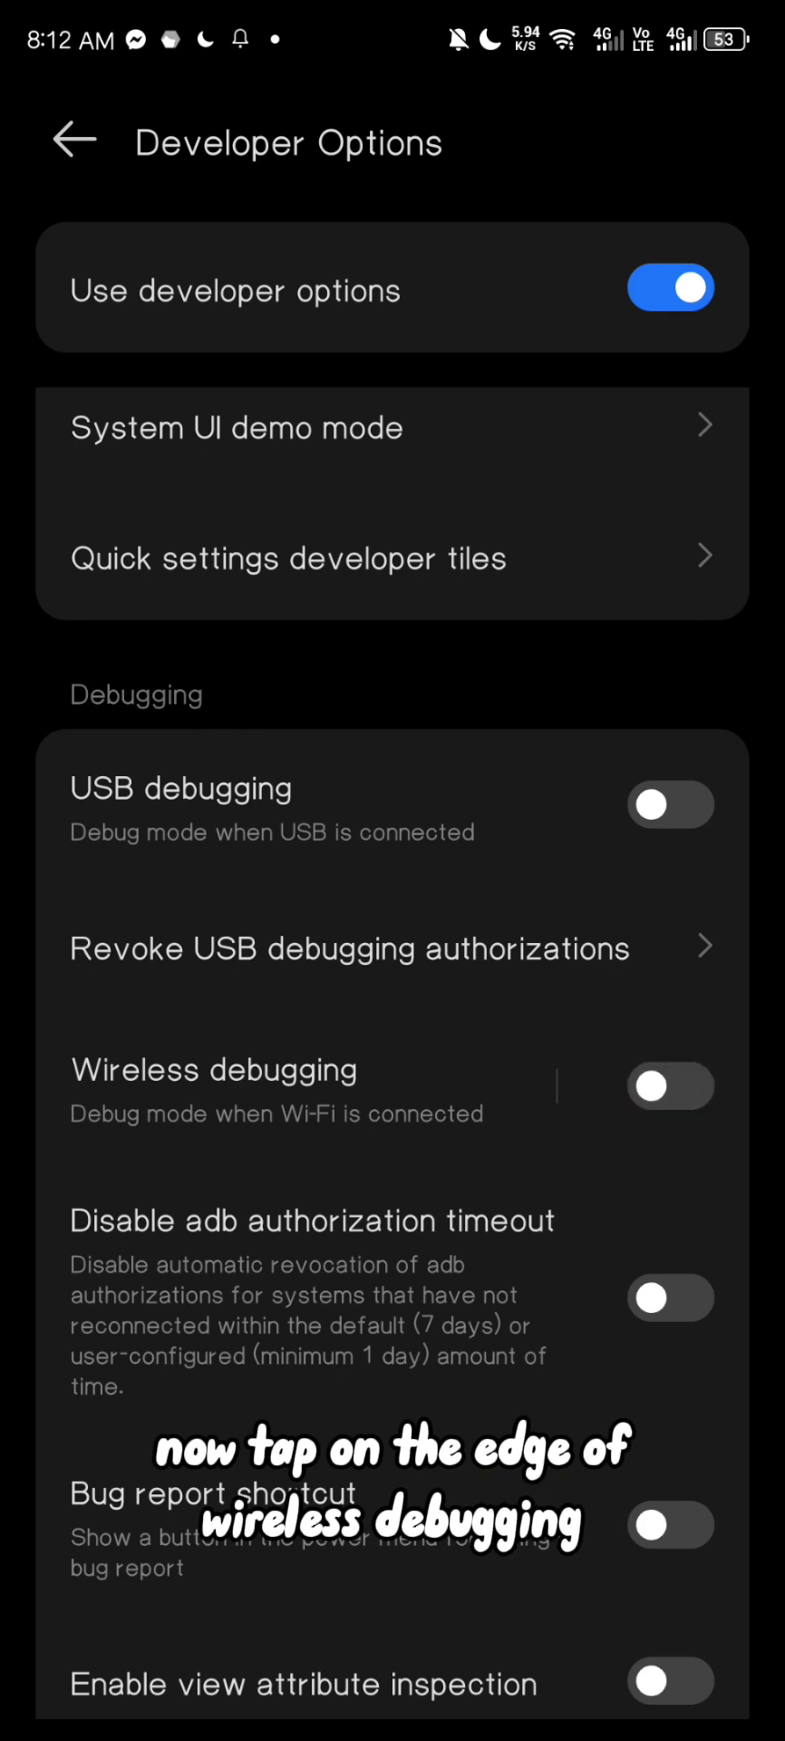
left_click(212, 1069)
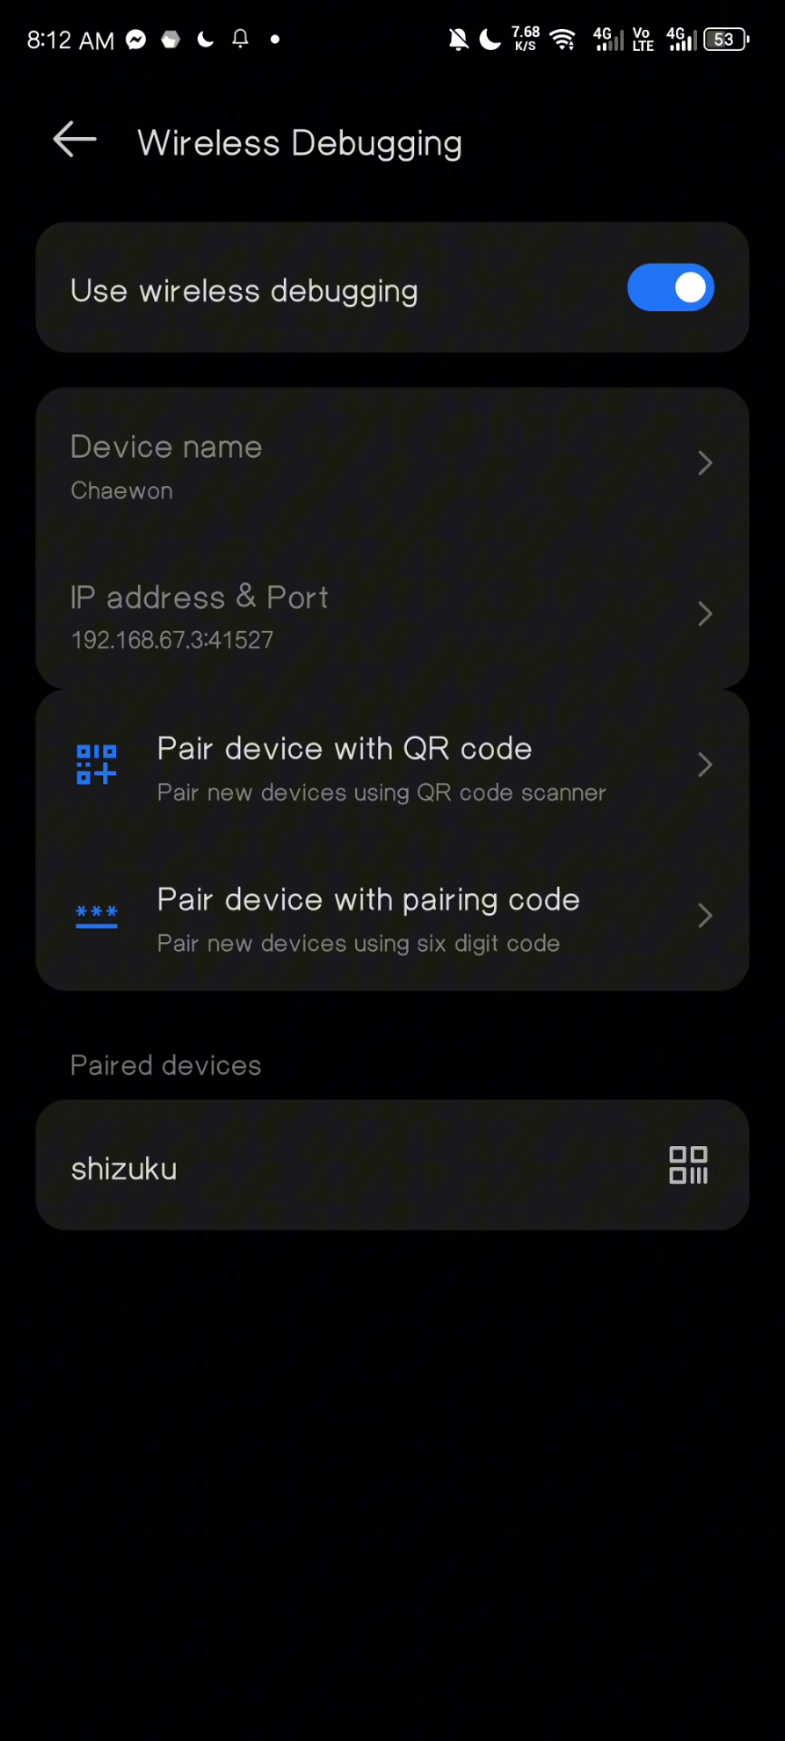
Get the six-digit pairing code and submit it in Shizuku's notification reply field
left_click(366, 900)
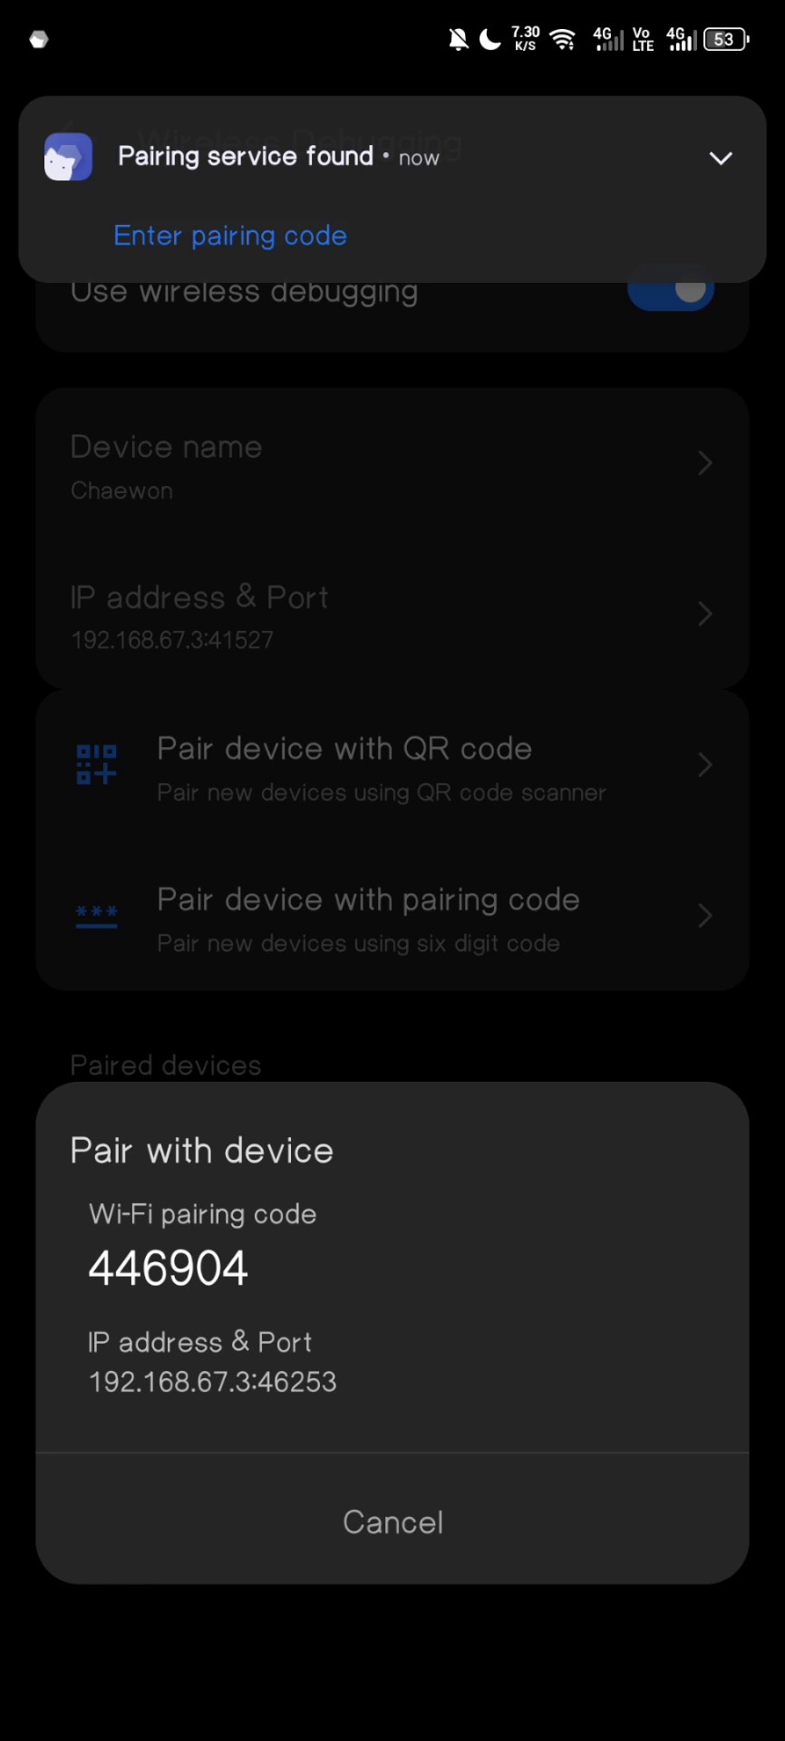
left_click(230, 235)
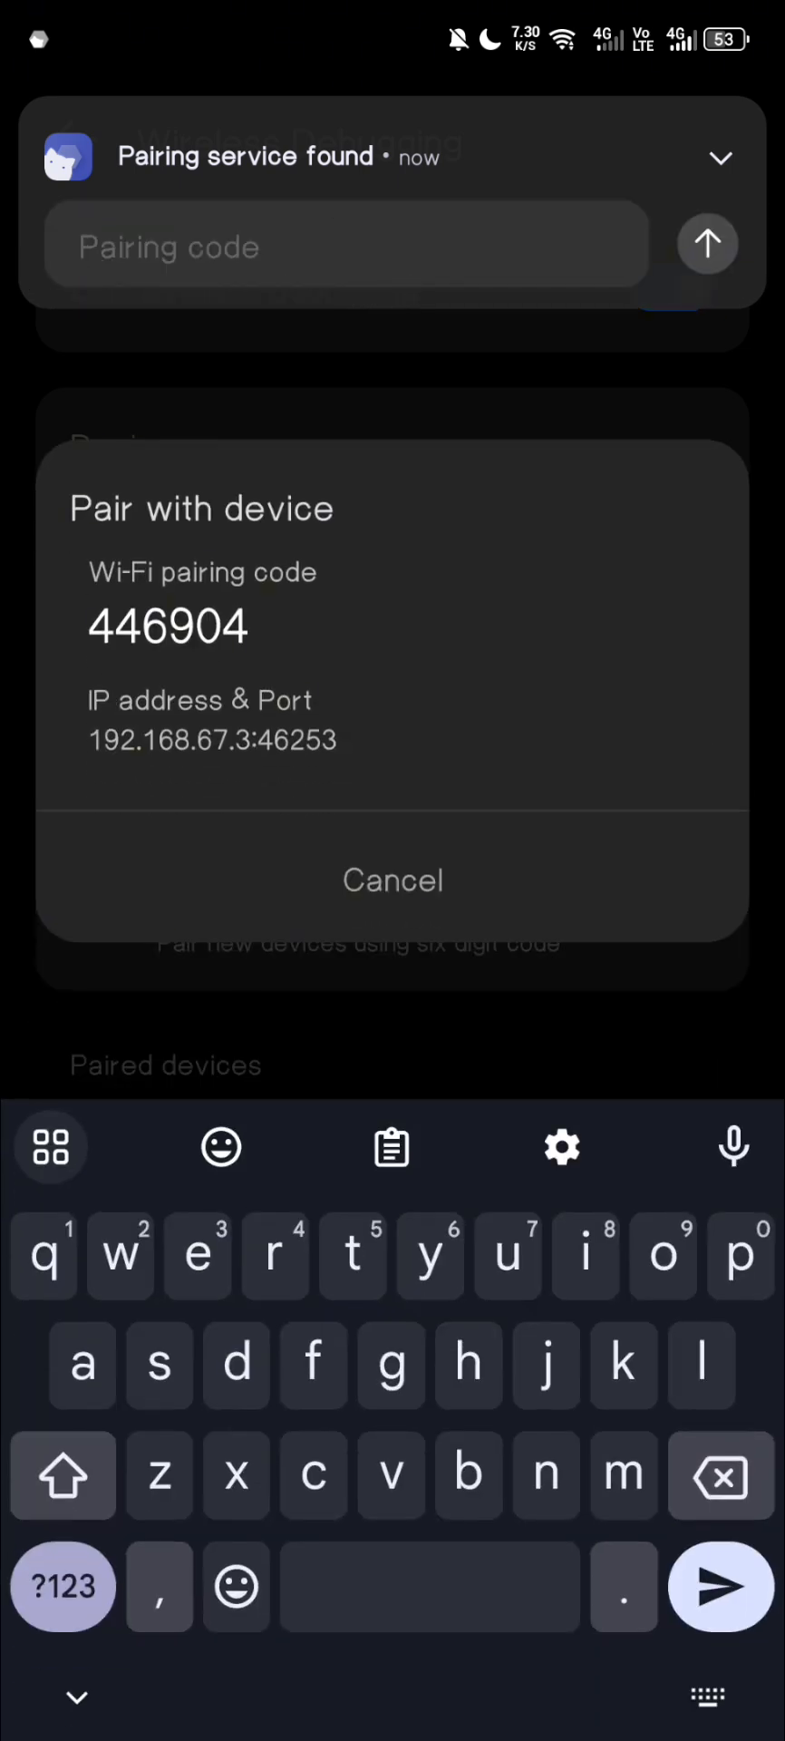
type("446904")
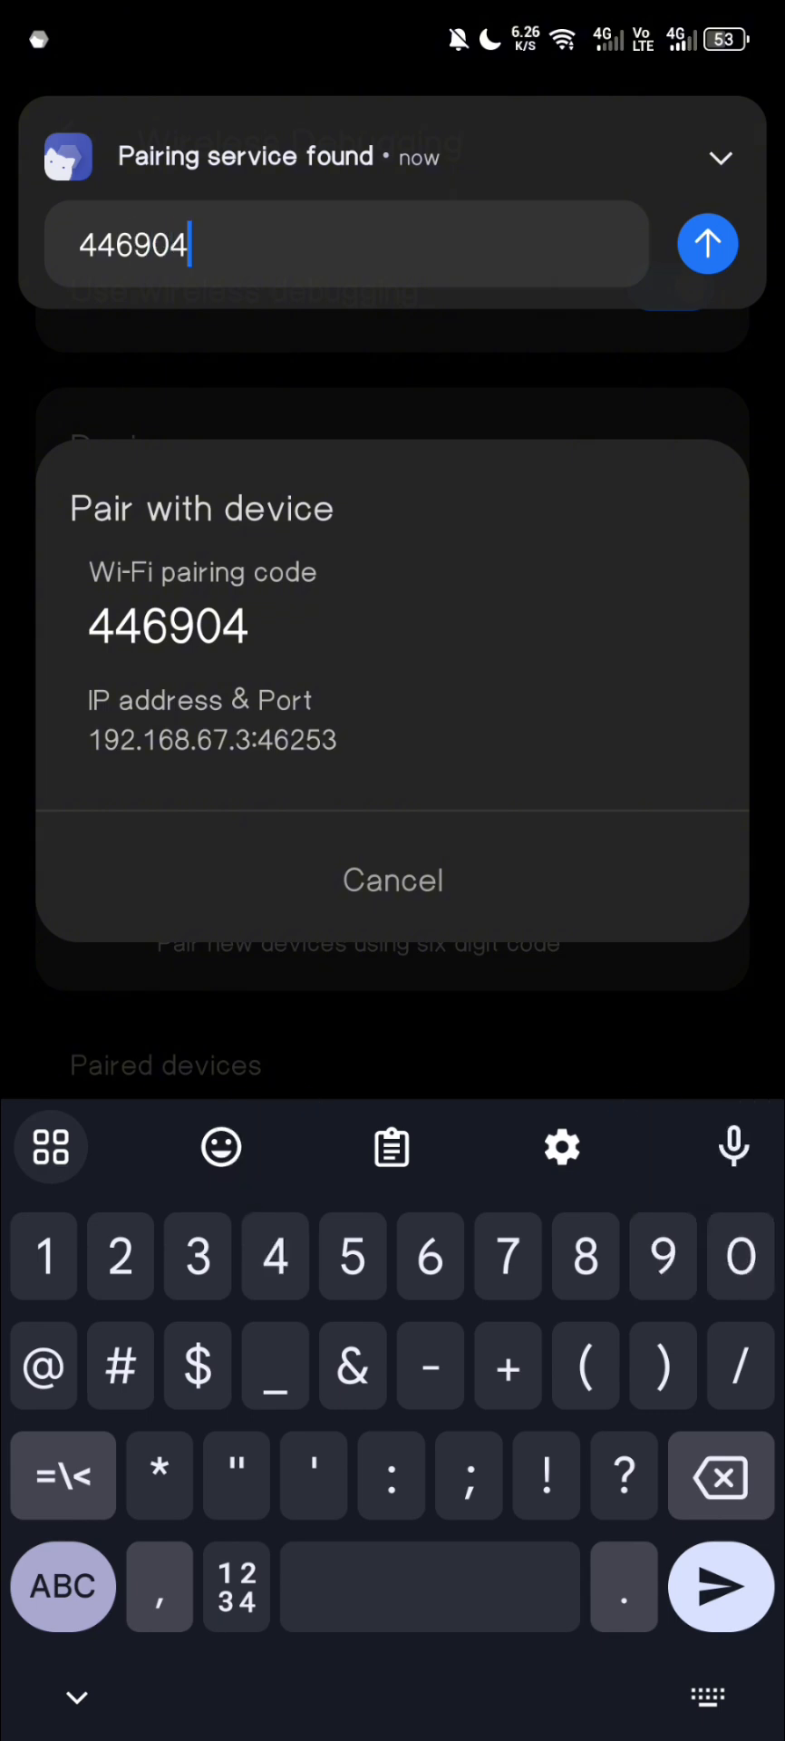
left_click(708, 243)
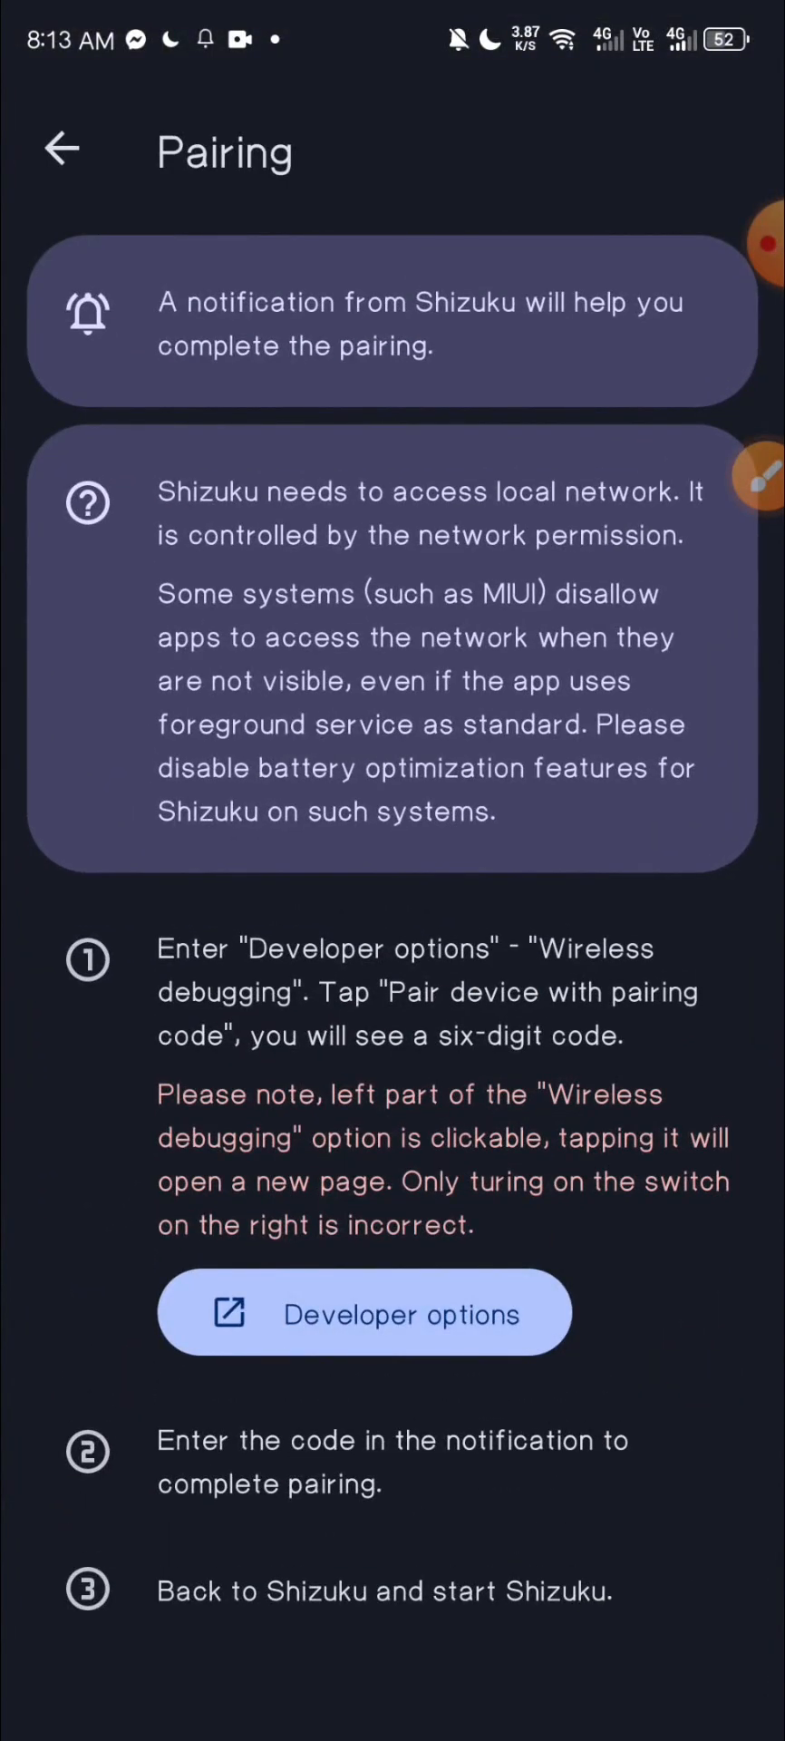
Back on Shizuku's home screen, start the service via wireless debugging
left_click(62, 151)
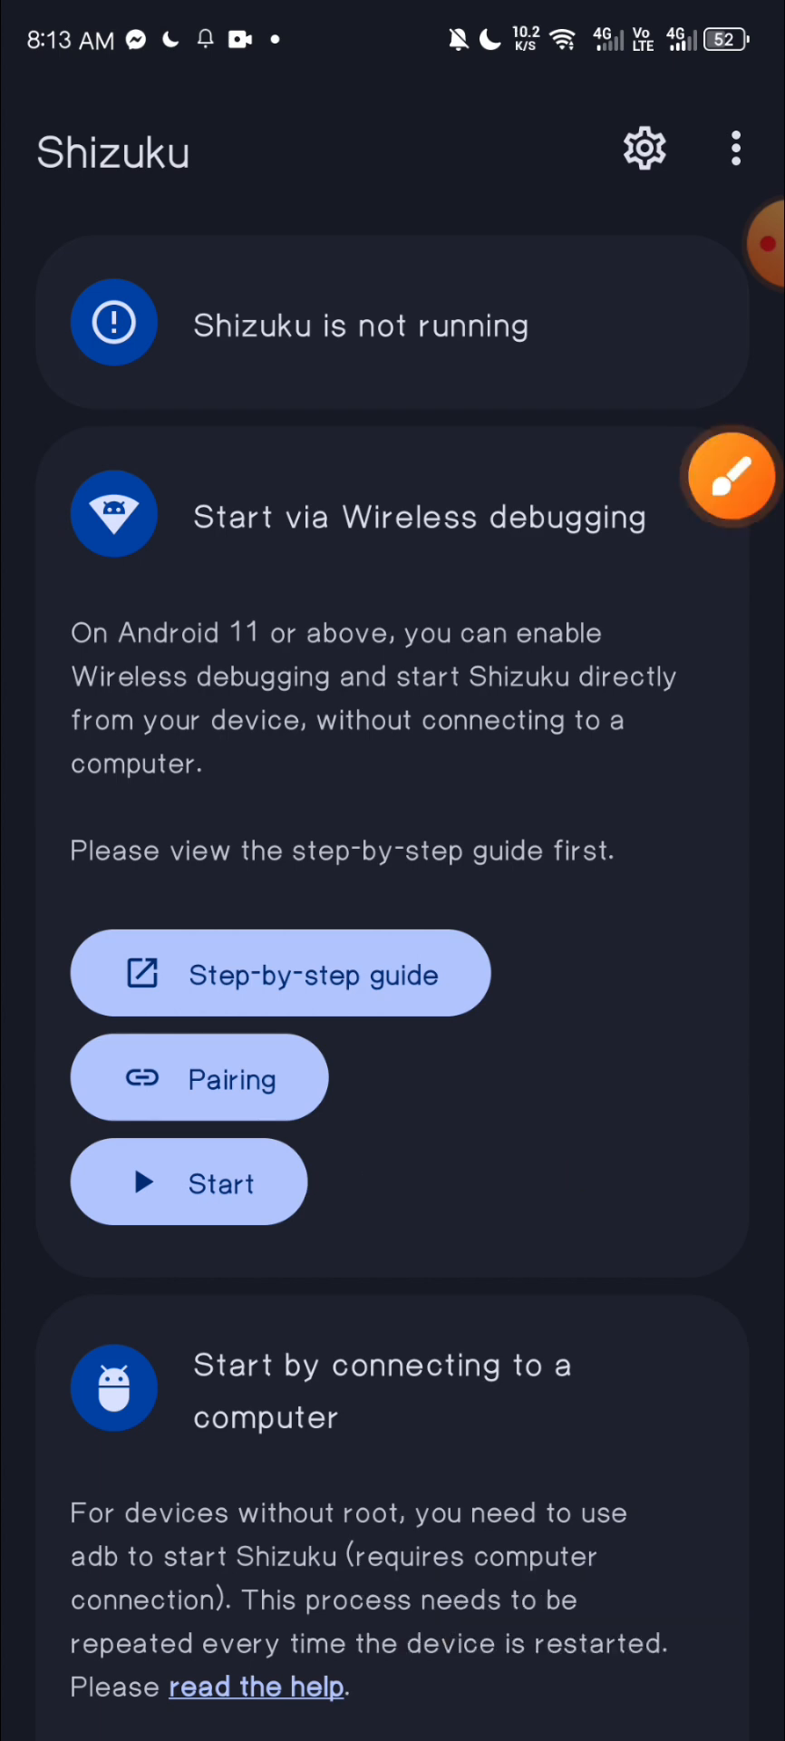
left_click(189, 1182)
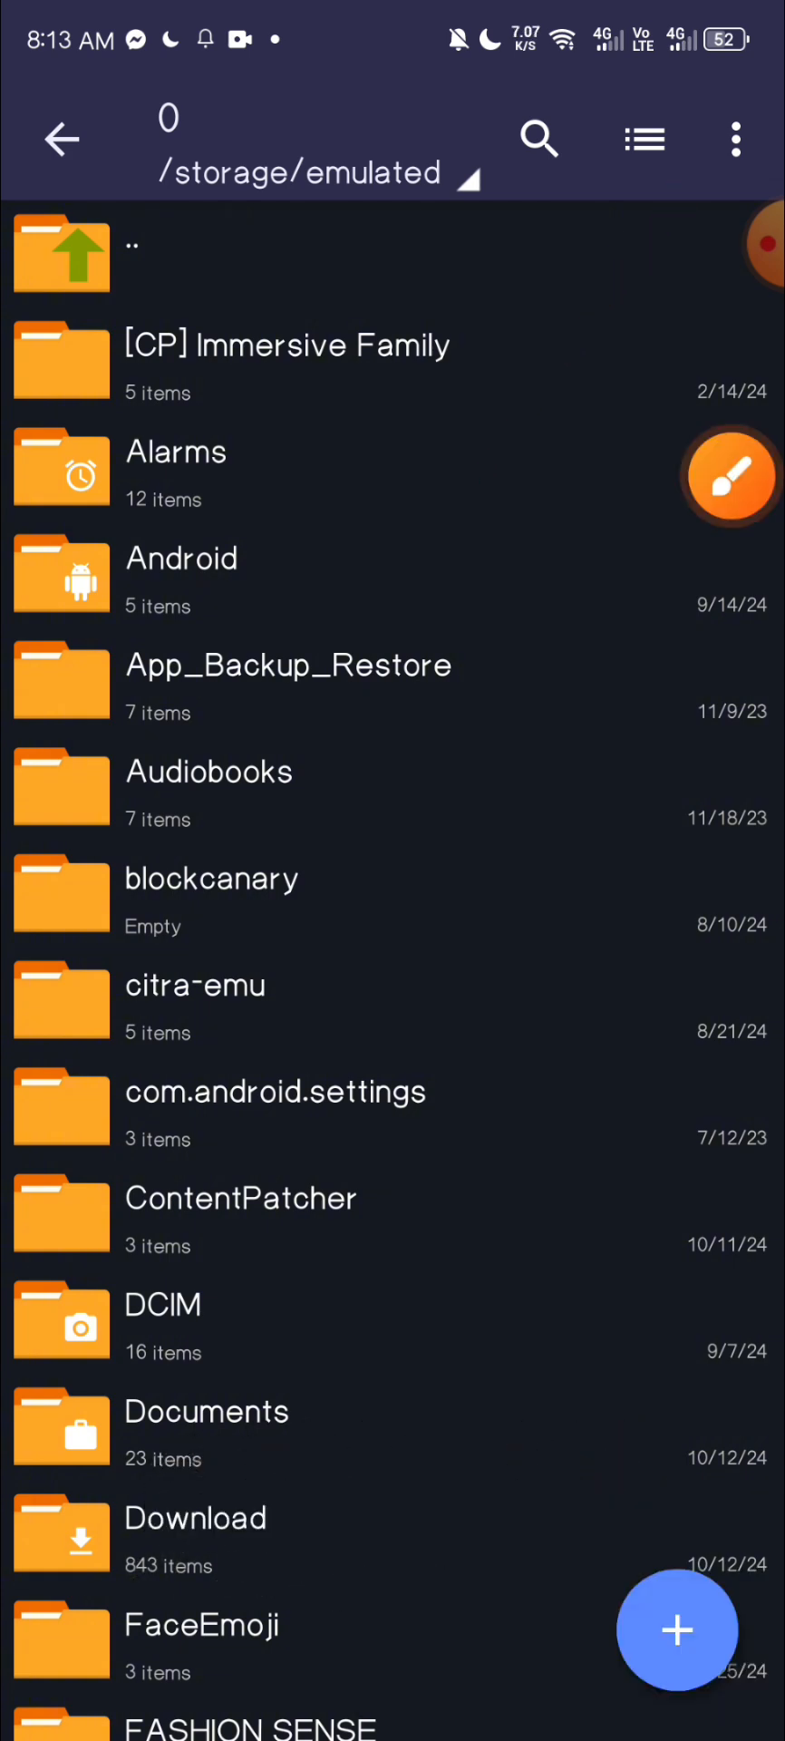
From ZArchiver's three-dot menu, go into Settings and the ROOT section
left_click(736, 138)
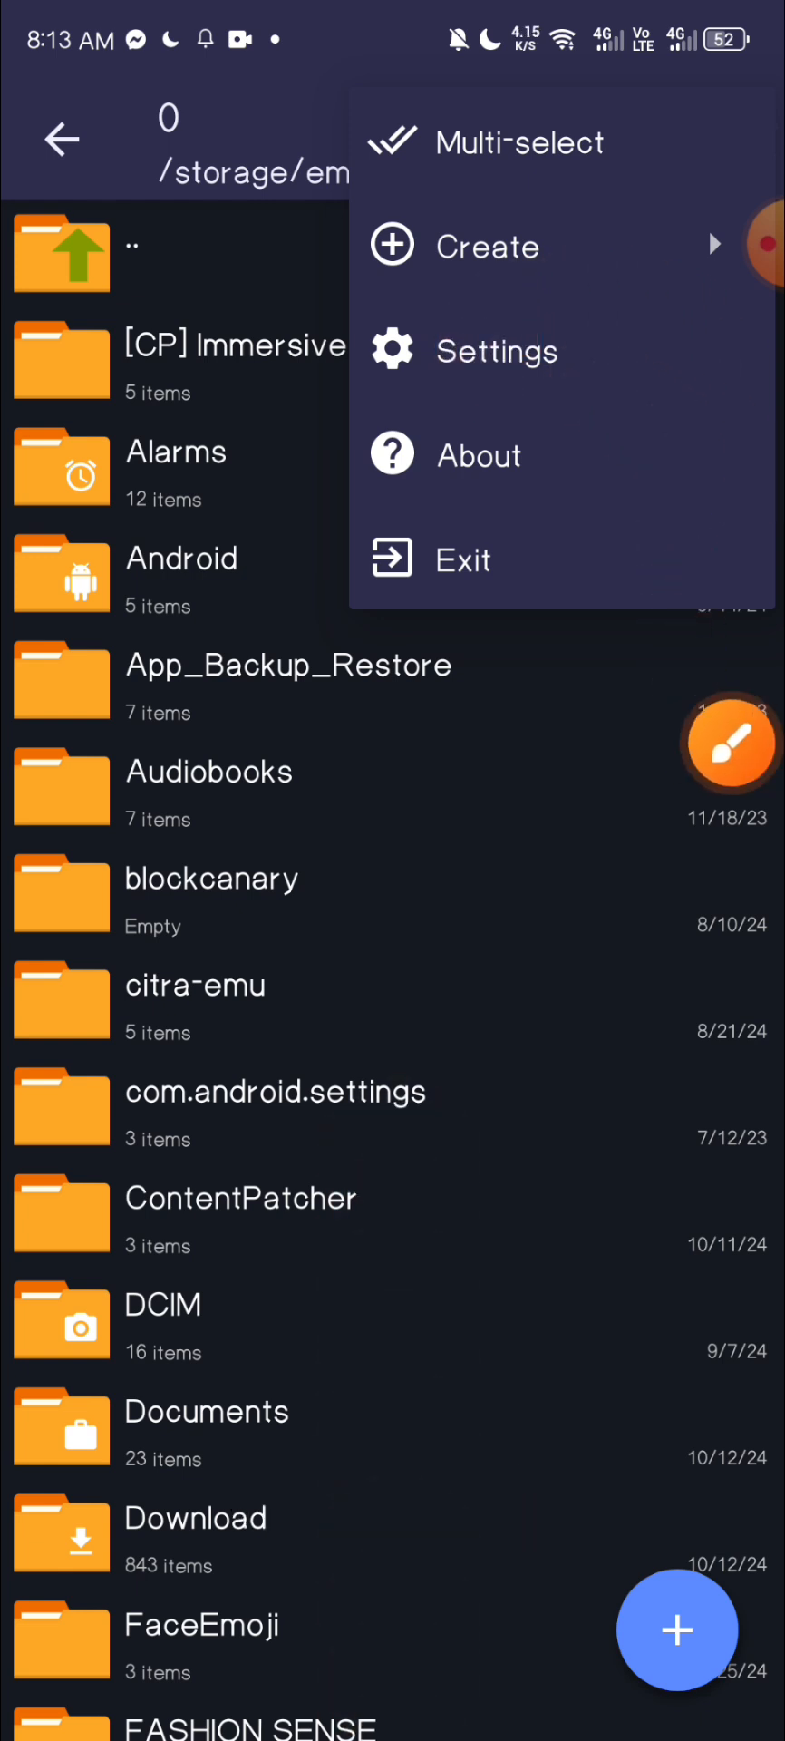
left_click(731, 751)
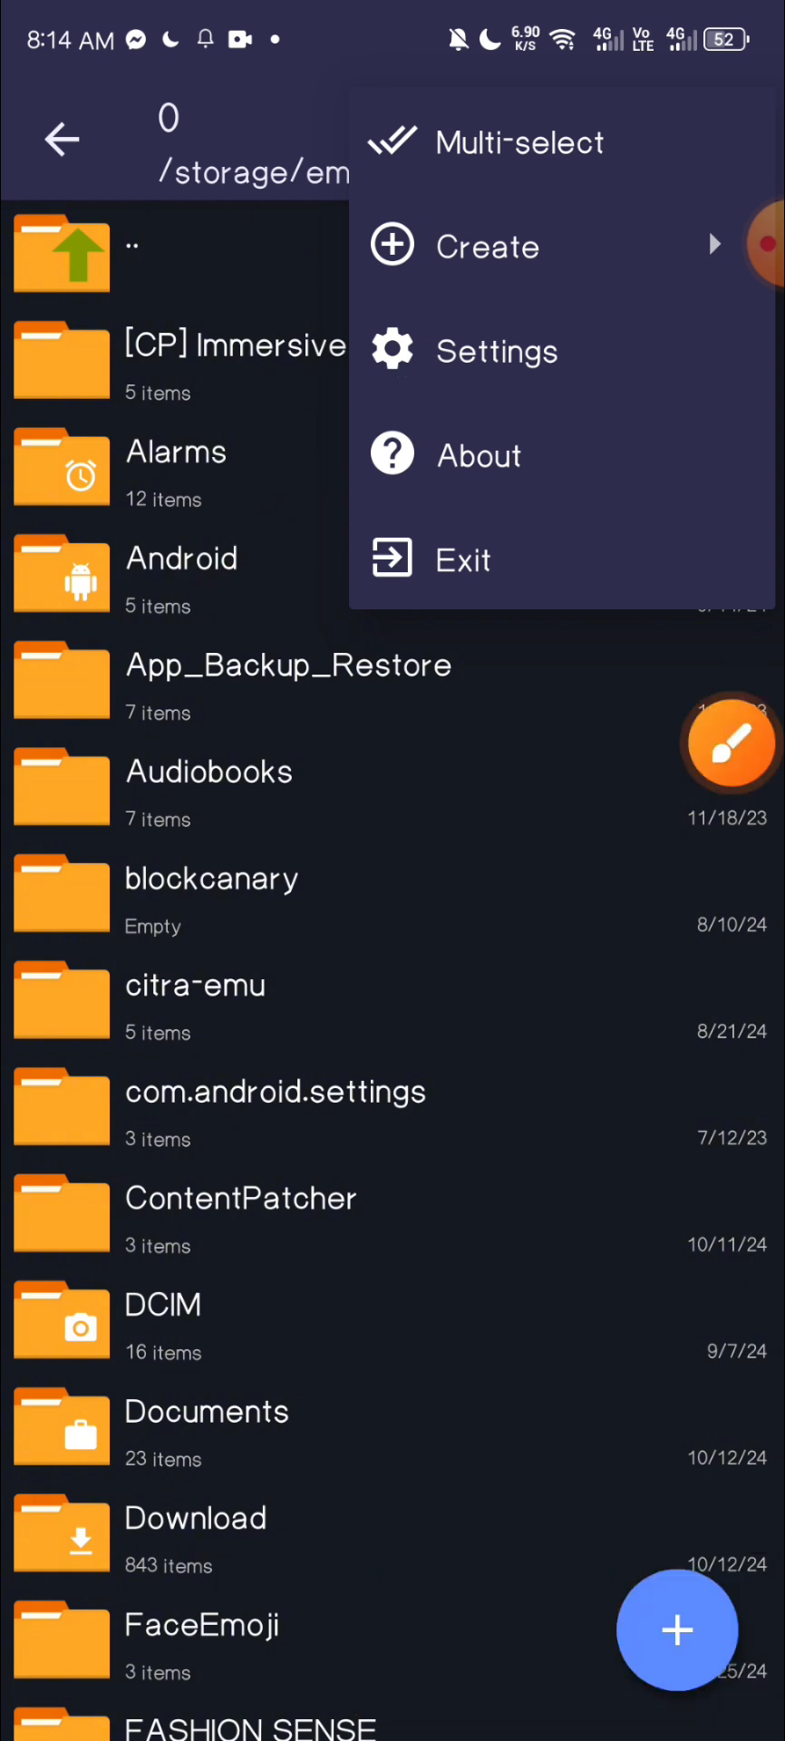
left_click(496, 350)
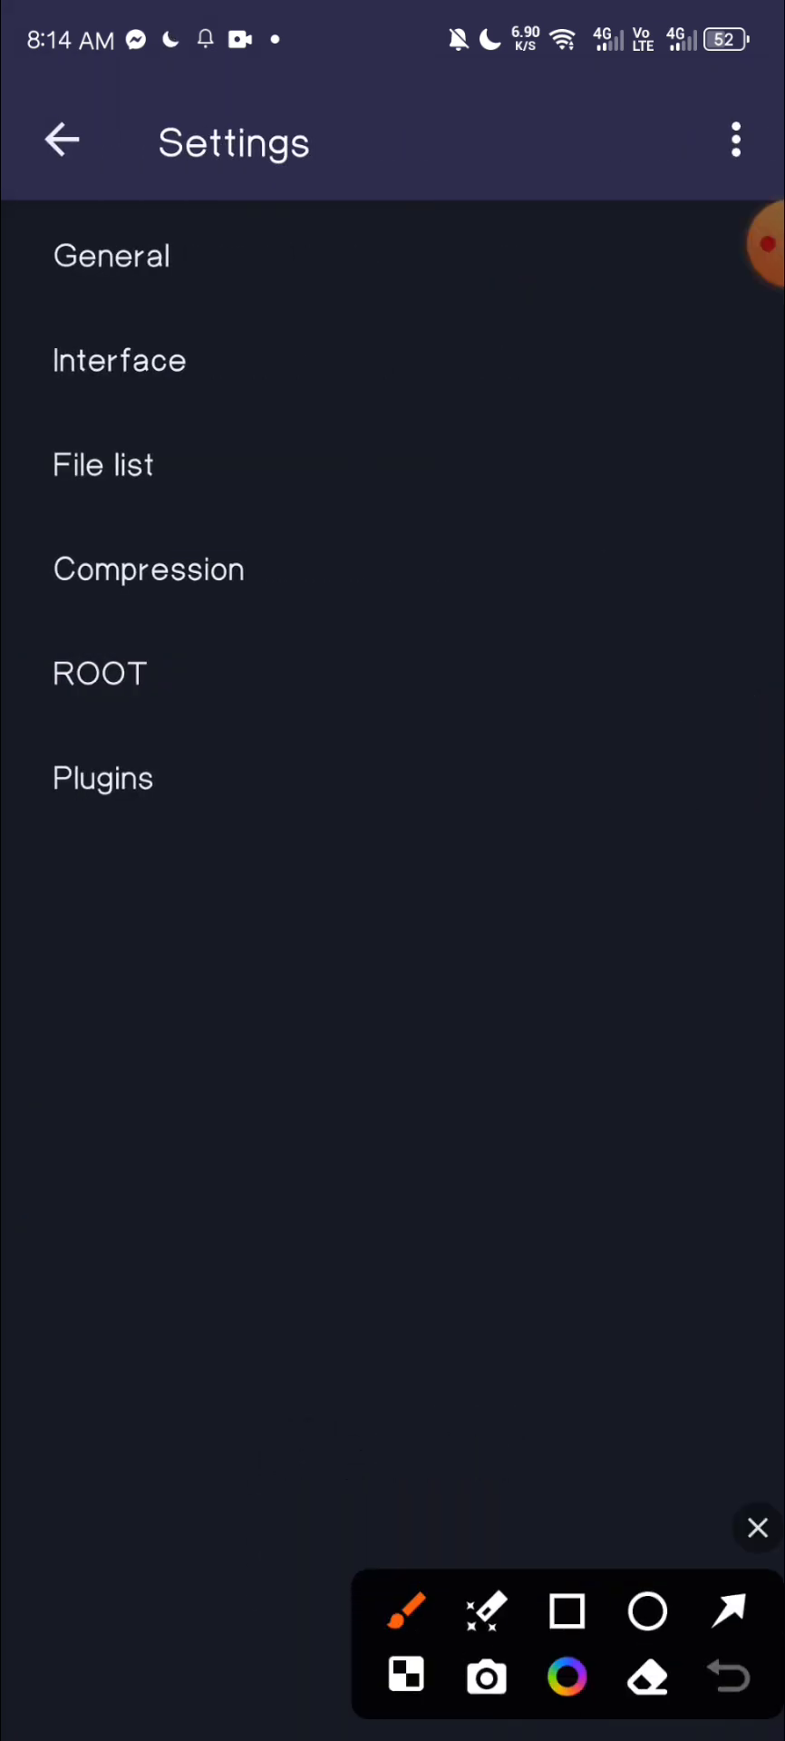
left_click_drag(114, 1005, 122, 722)
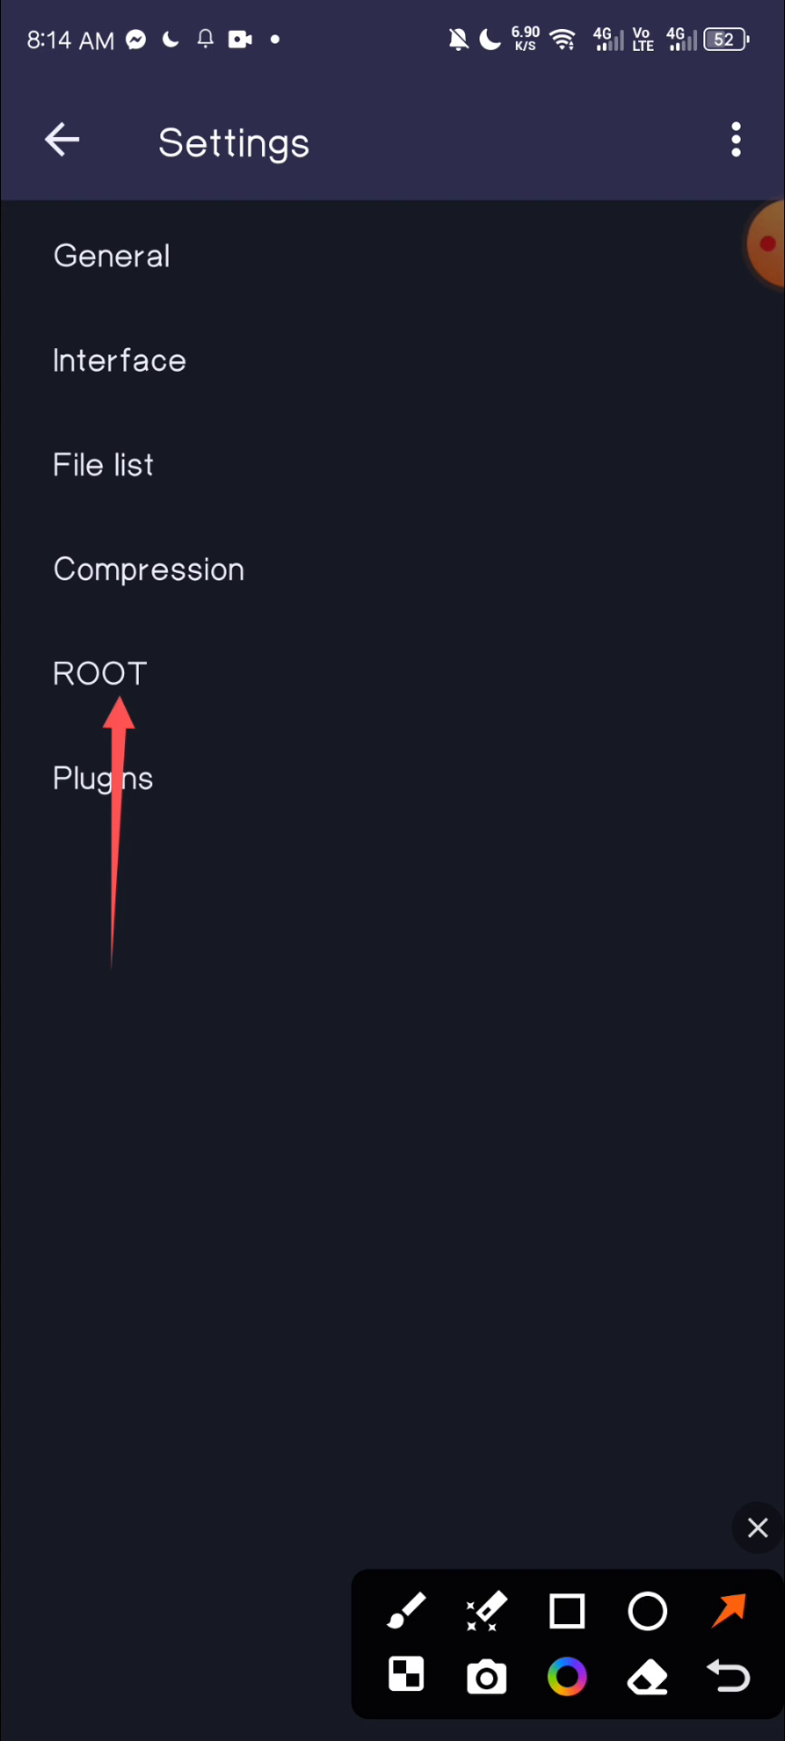
left_click(103, 675)
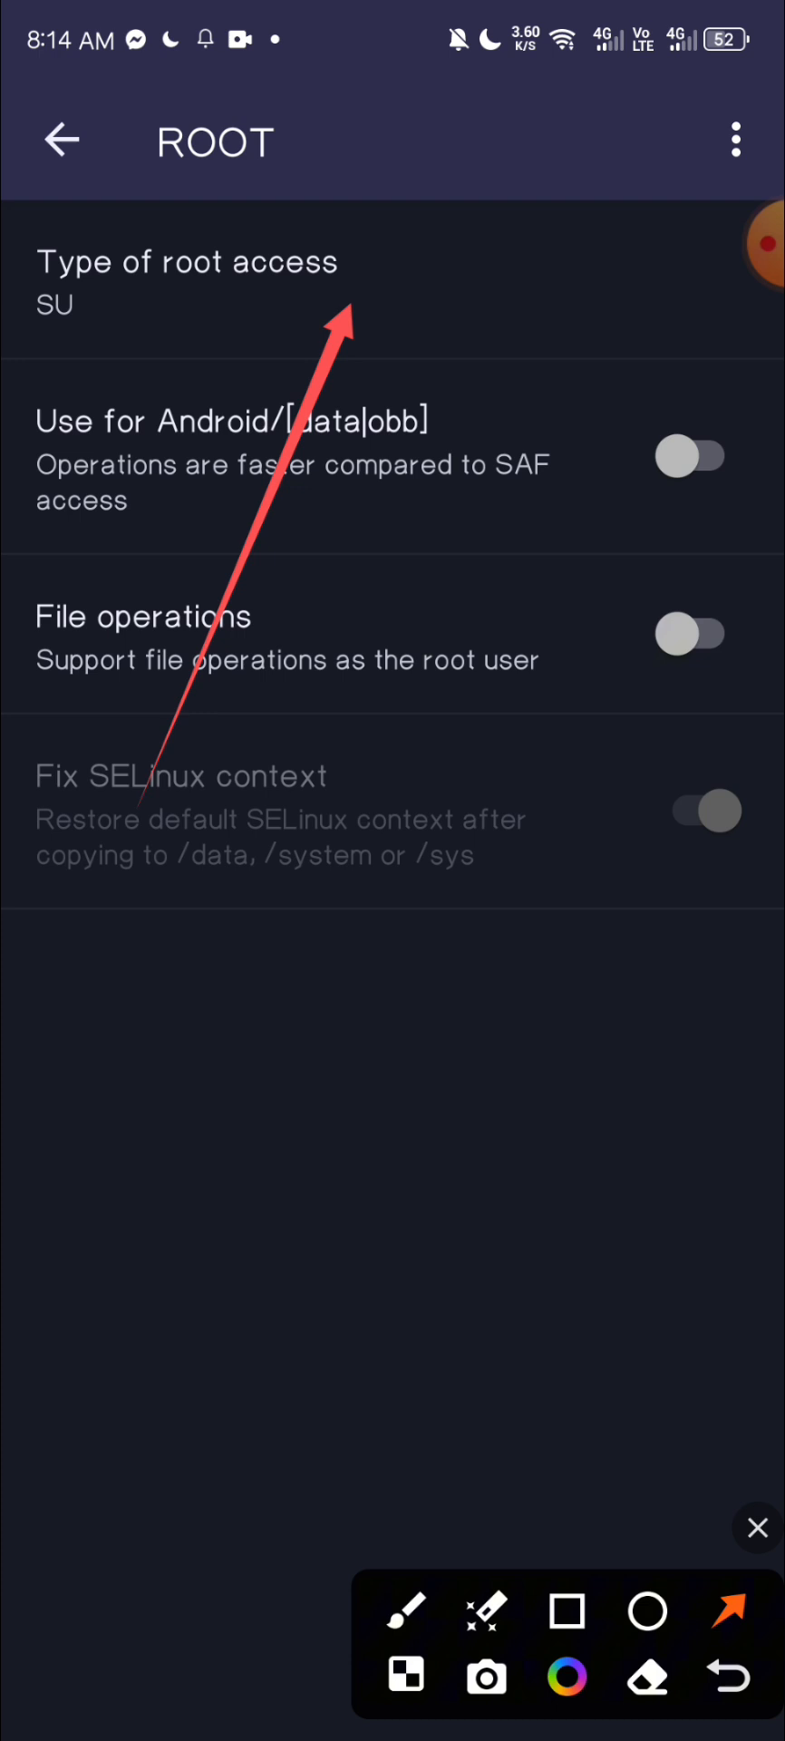
Choose Shizuku as root access type, enable root file operations, and return to the files
left_click(187, 272)
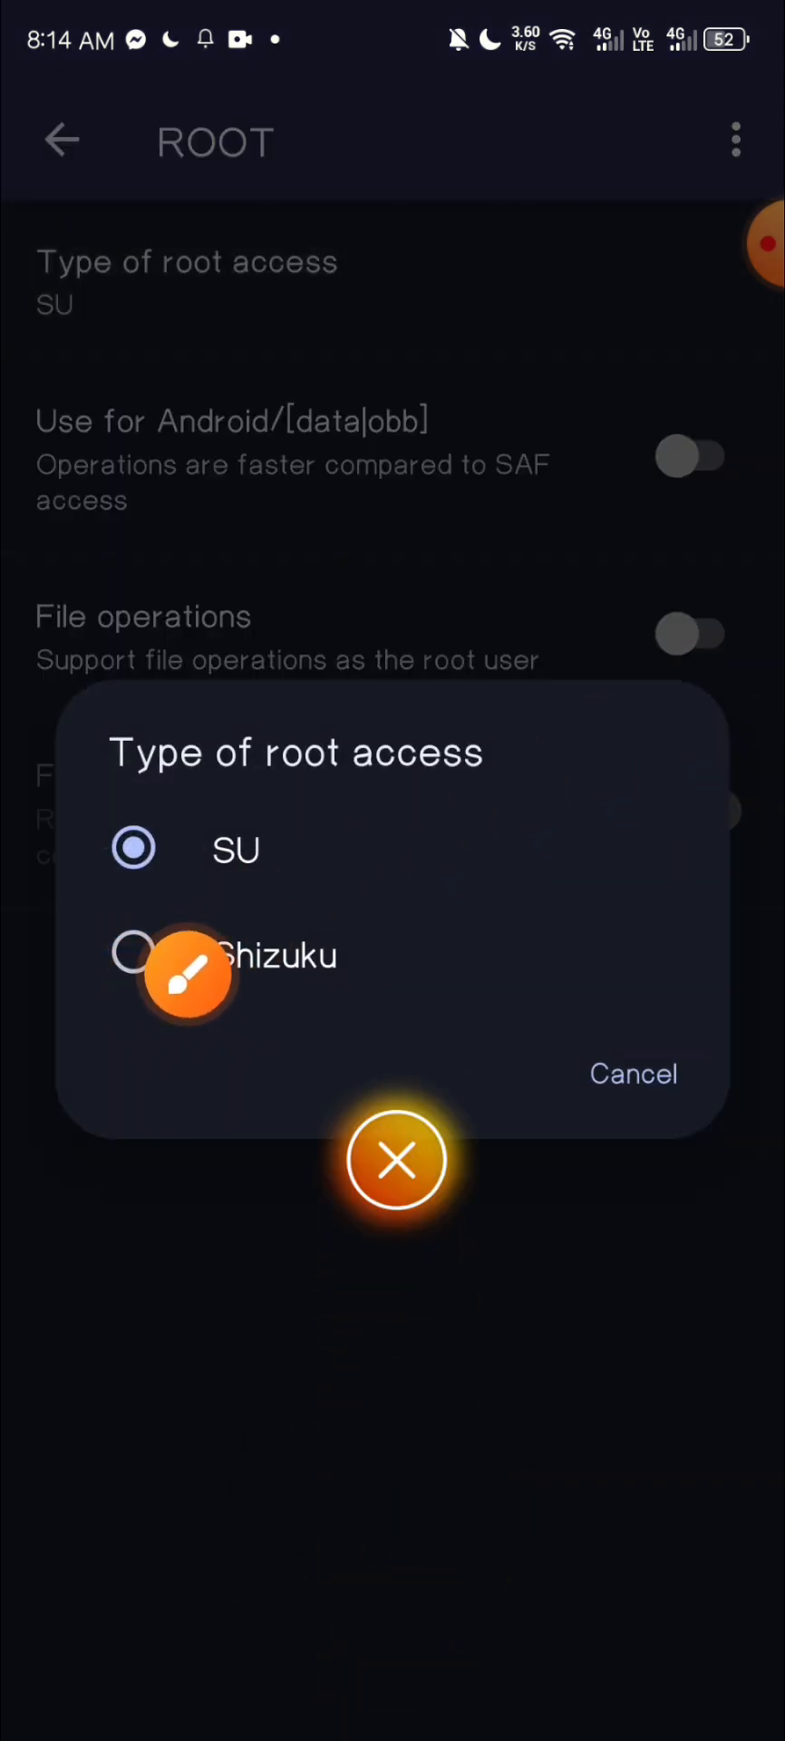
left_click(135, 975)
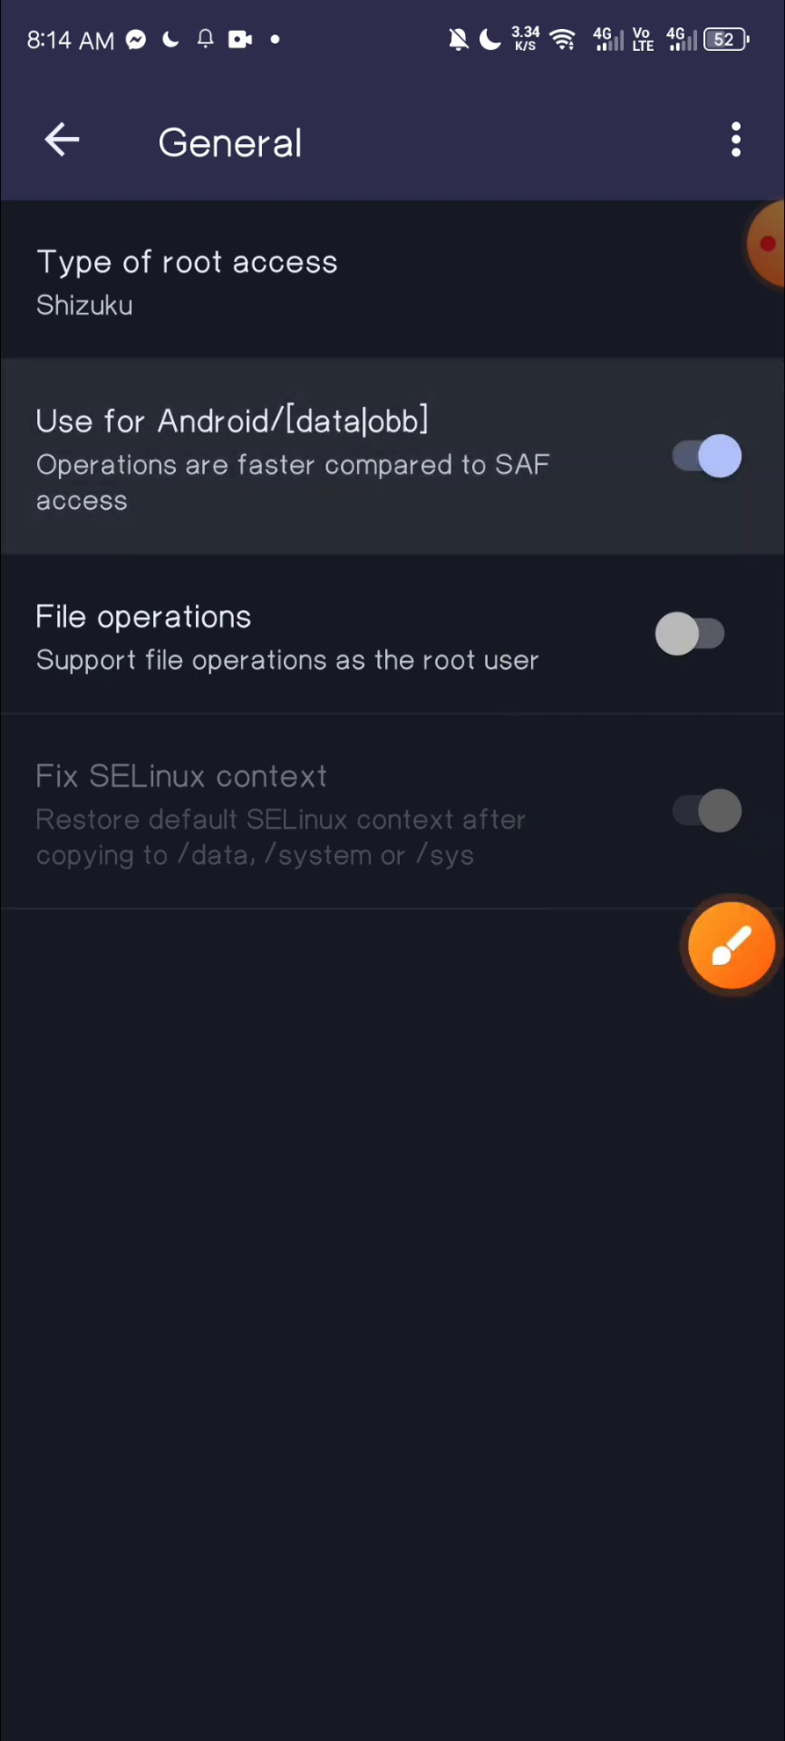
left_click(695, 633)
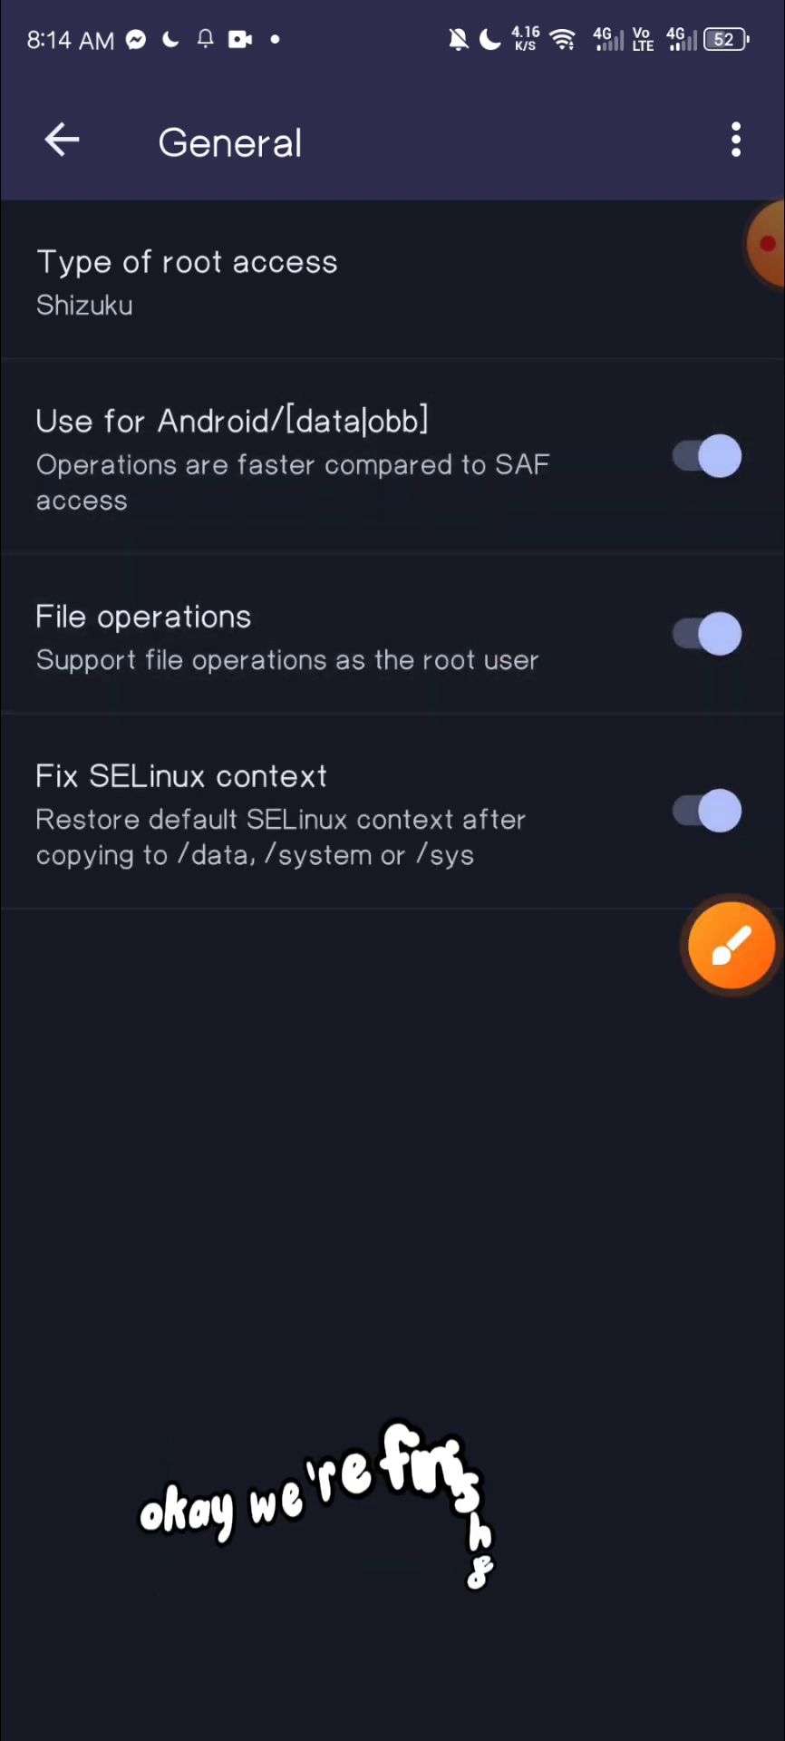
left_click(63, 140)
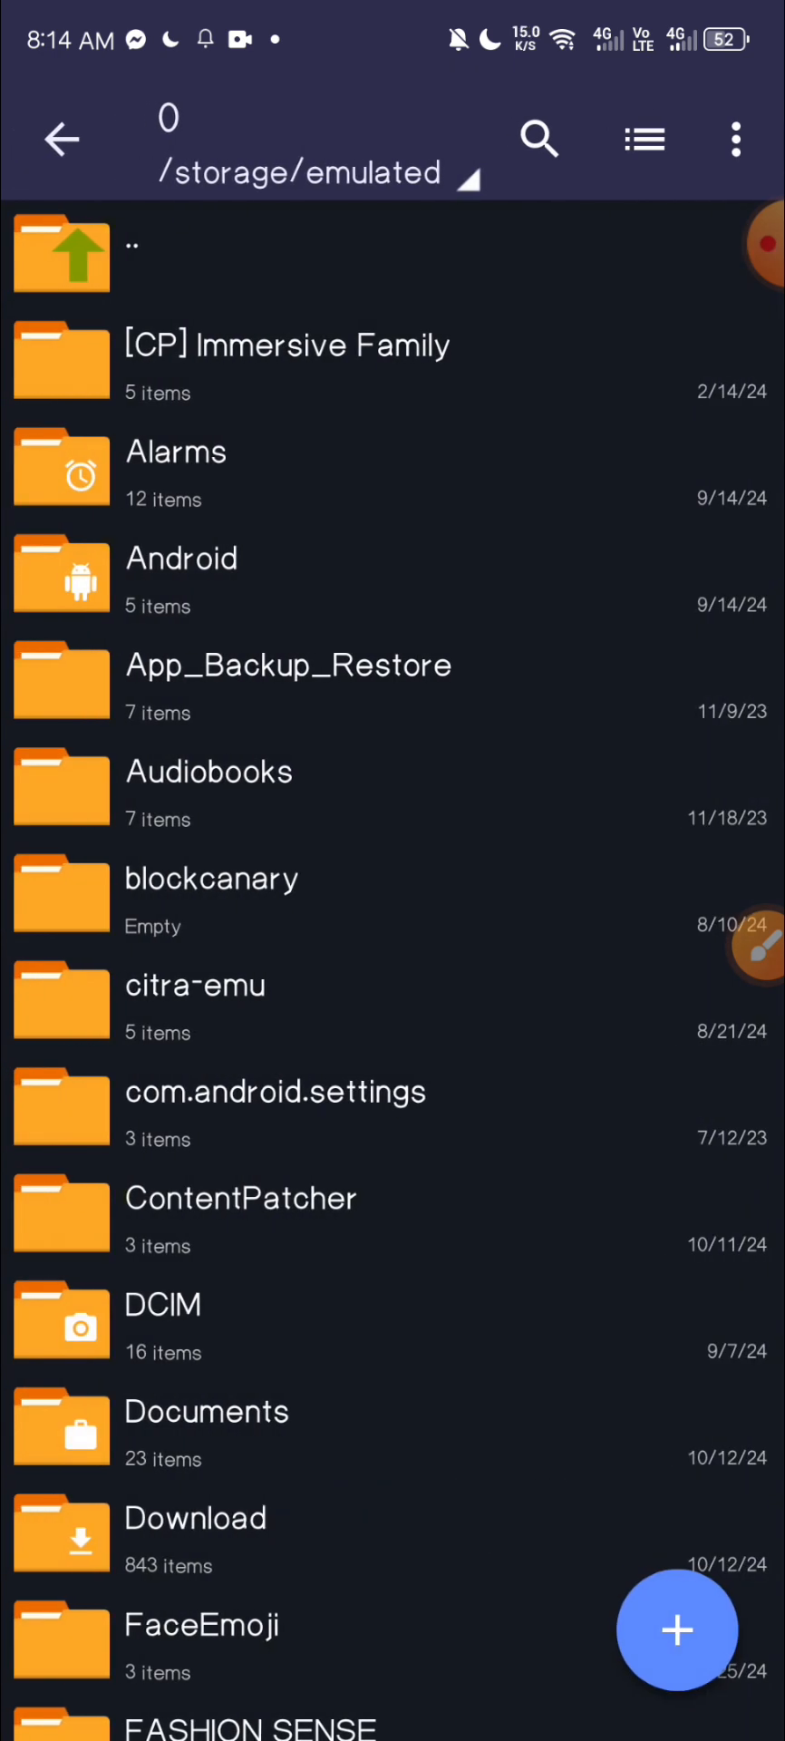
Enter Android/data and allow ZArchiver to use Shizuku all the time
left_click(180, 559)
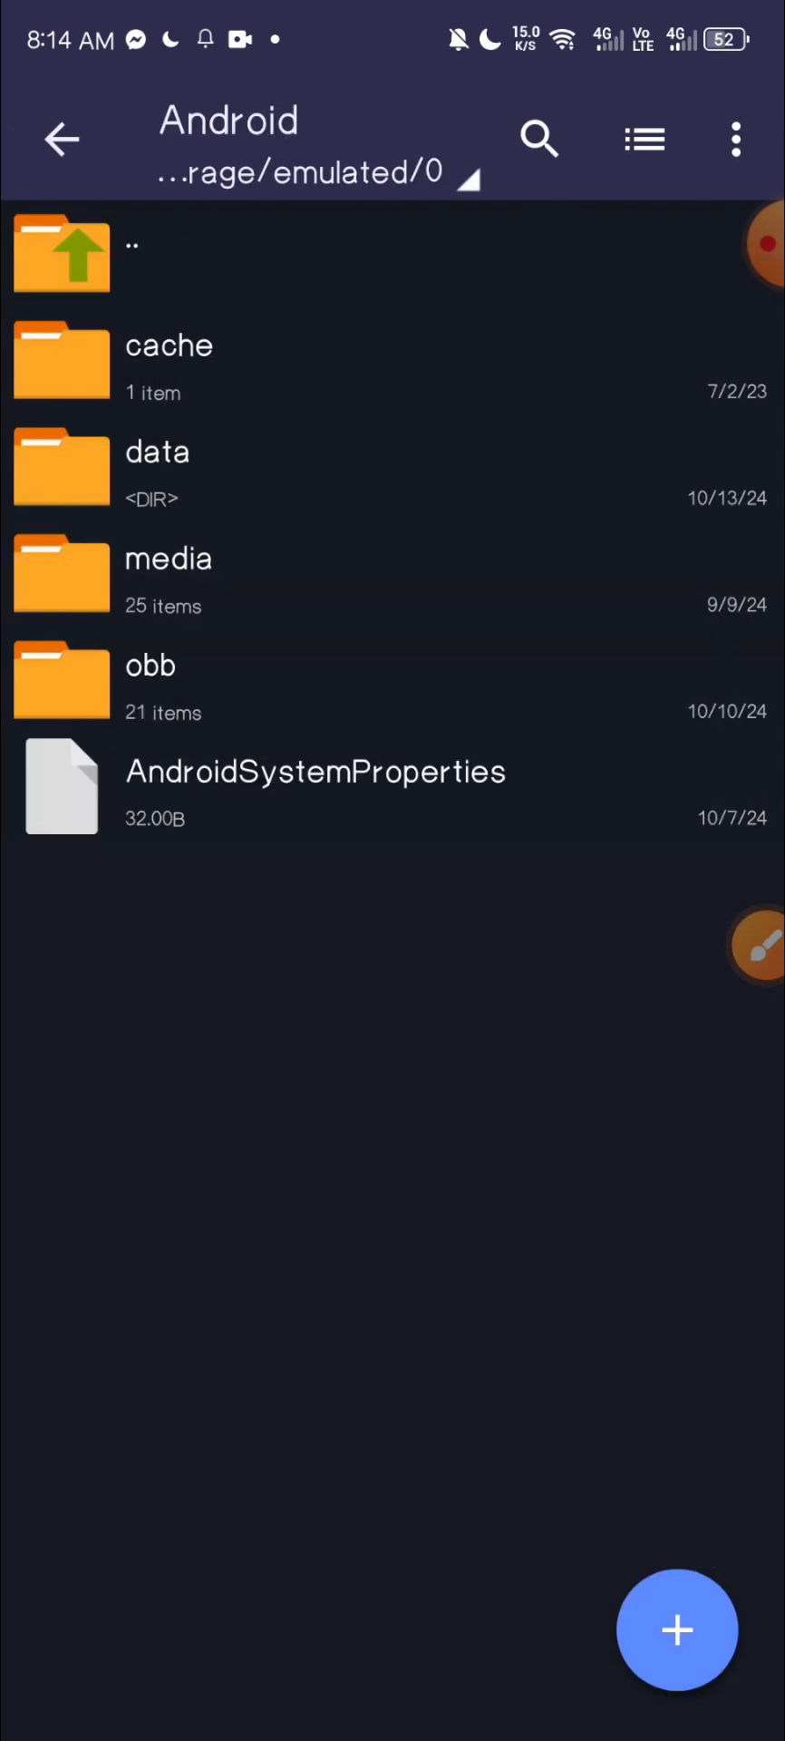
left_click(157, 452)
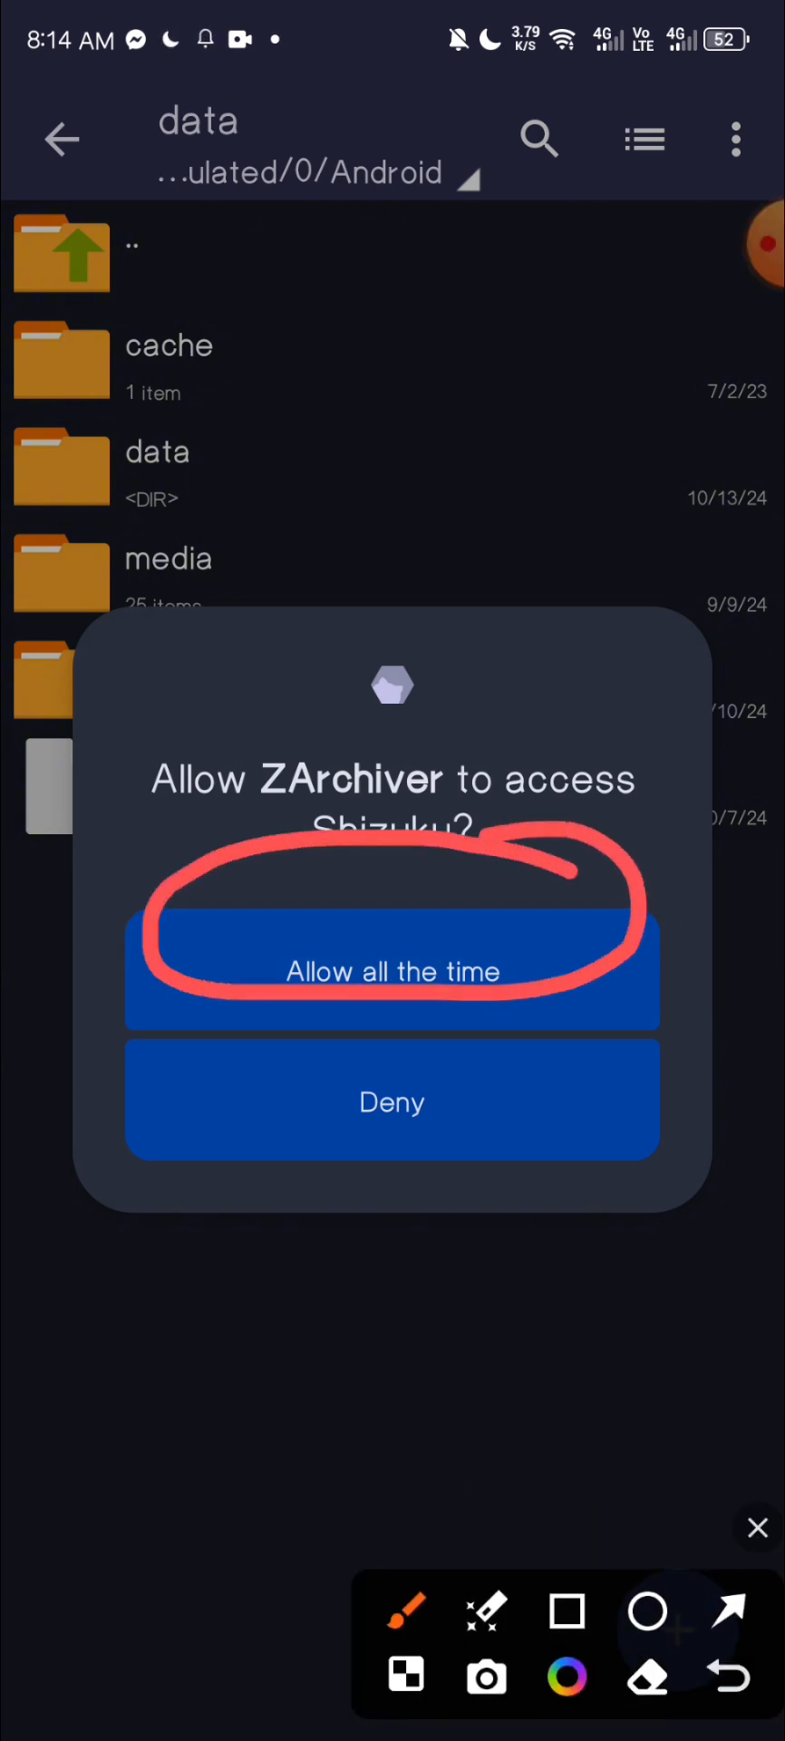
left_click(392, 971)
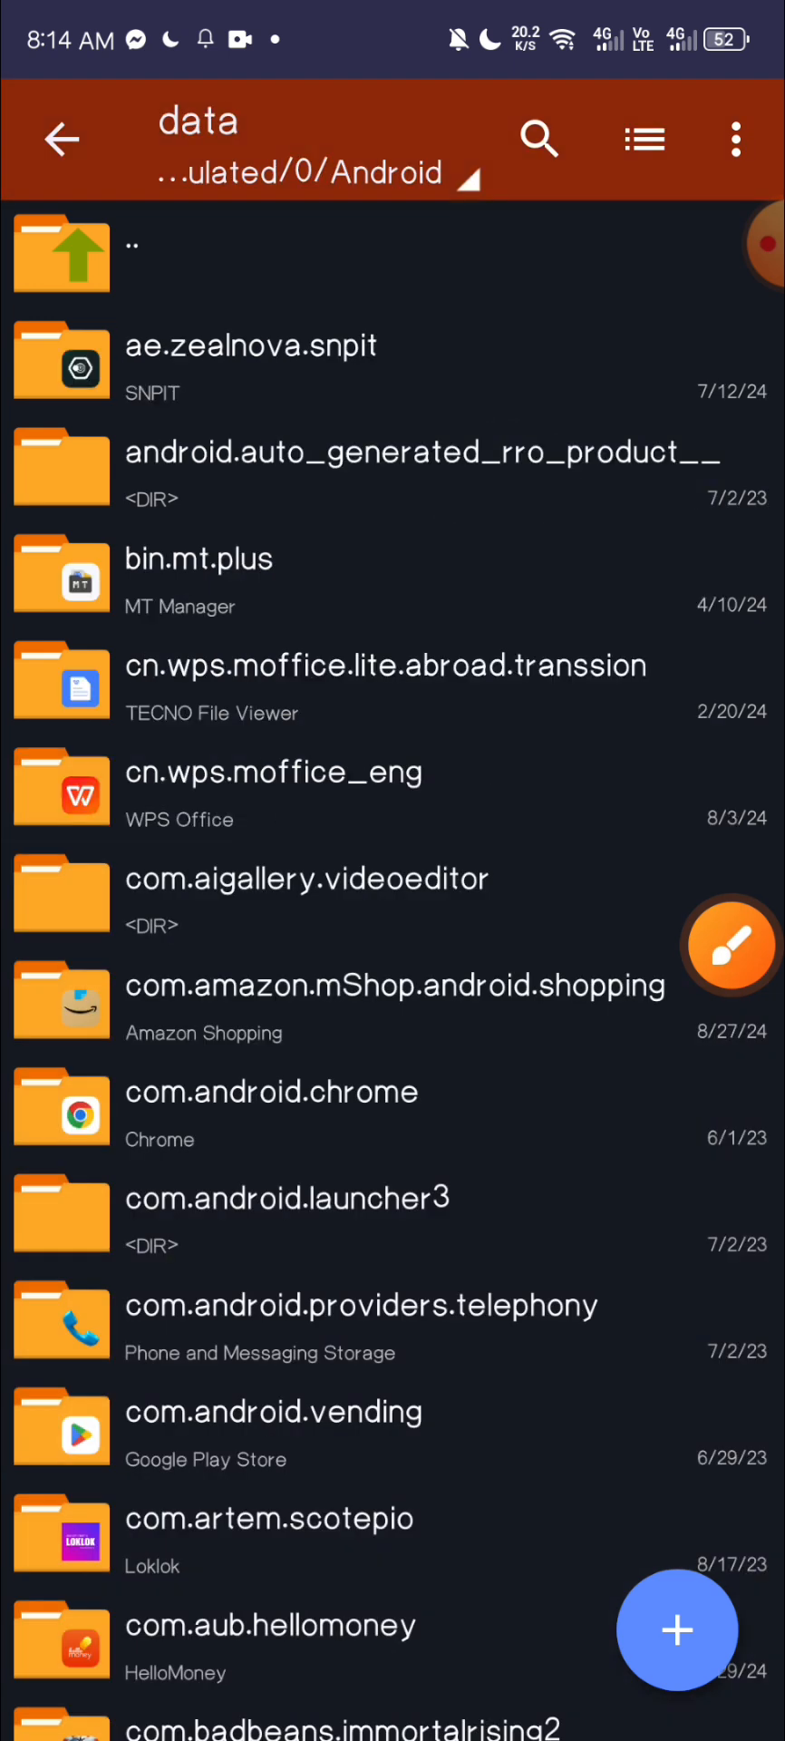
Scroll to Stardew Valley's files folder and select an item to copy
scroll("down", 3)
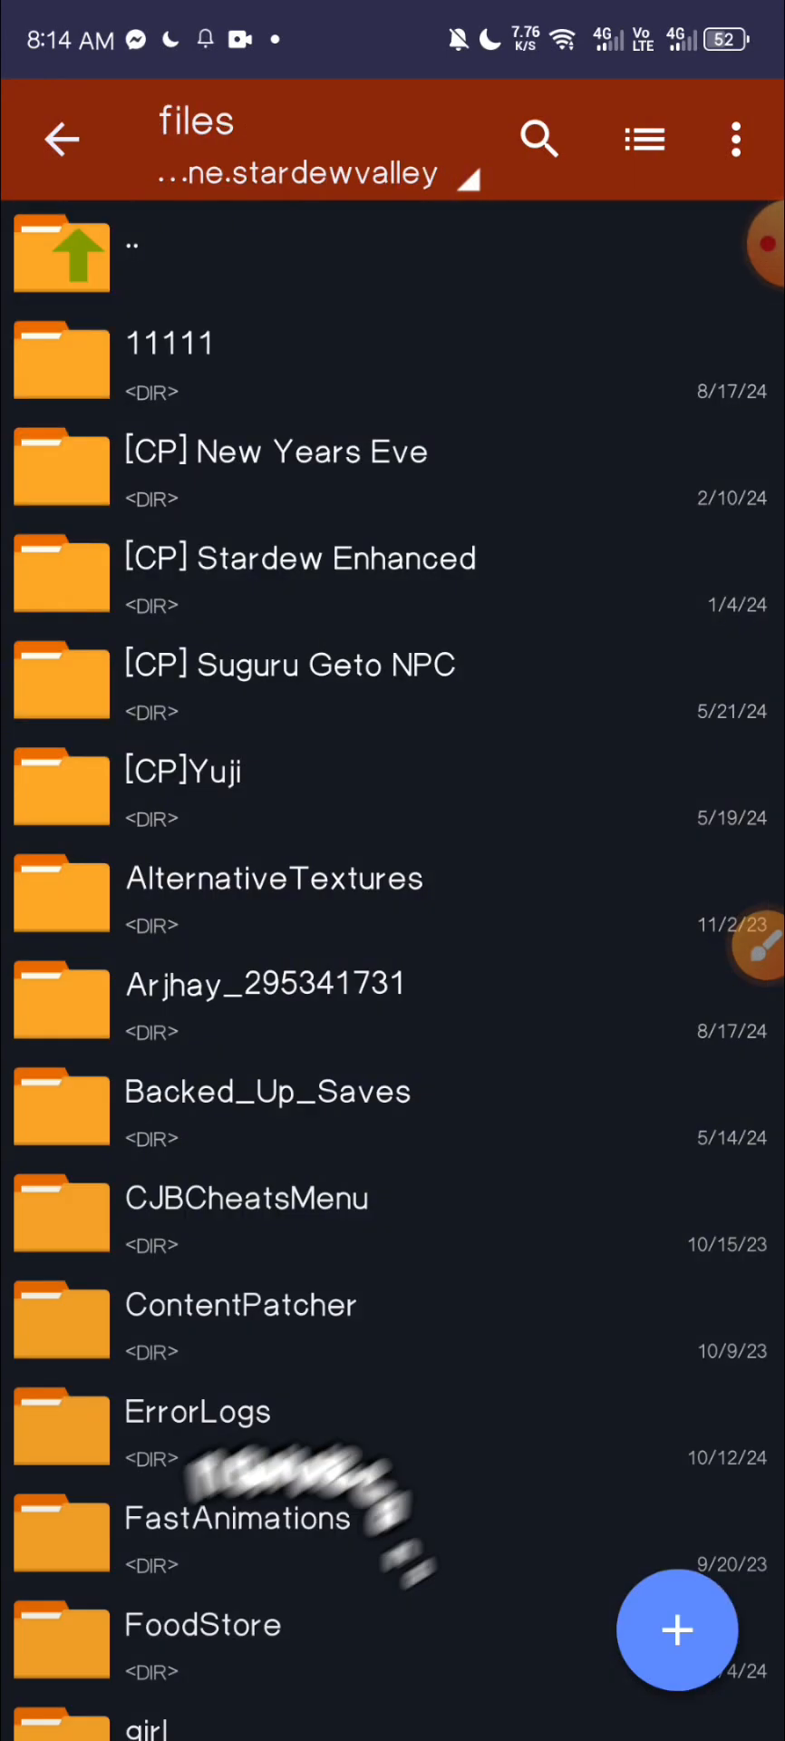
scroll("down", 3)
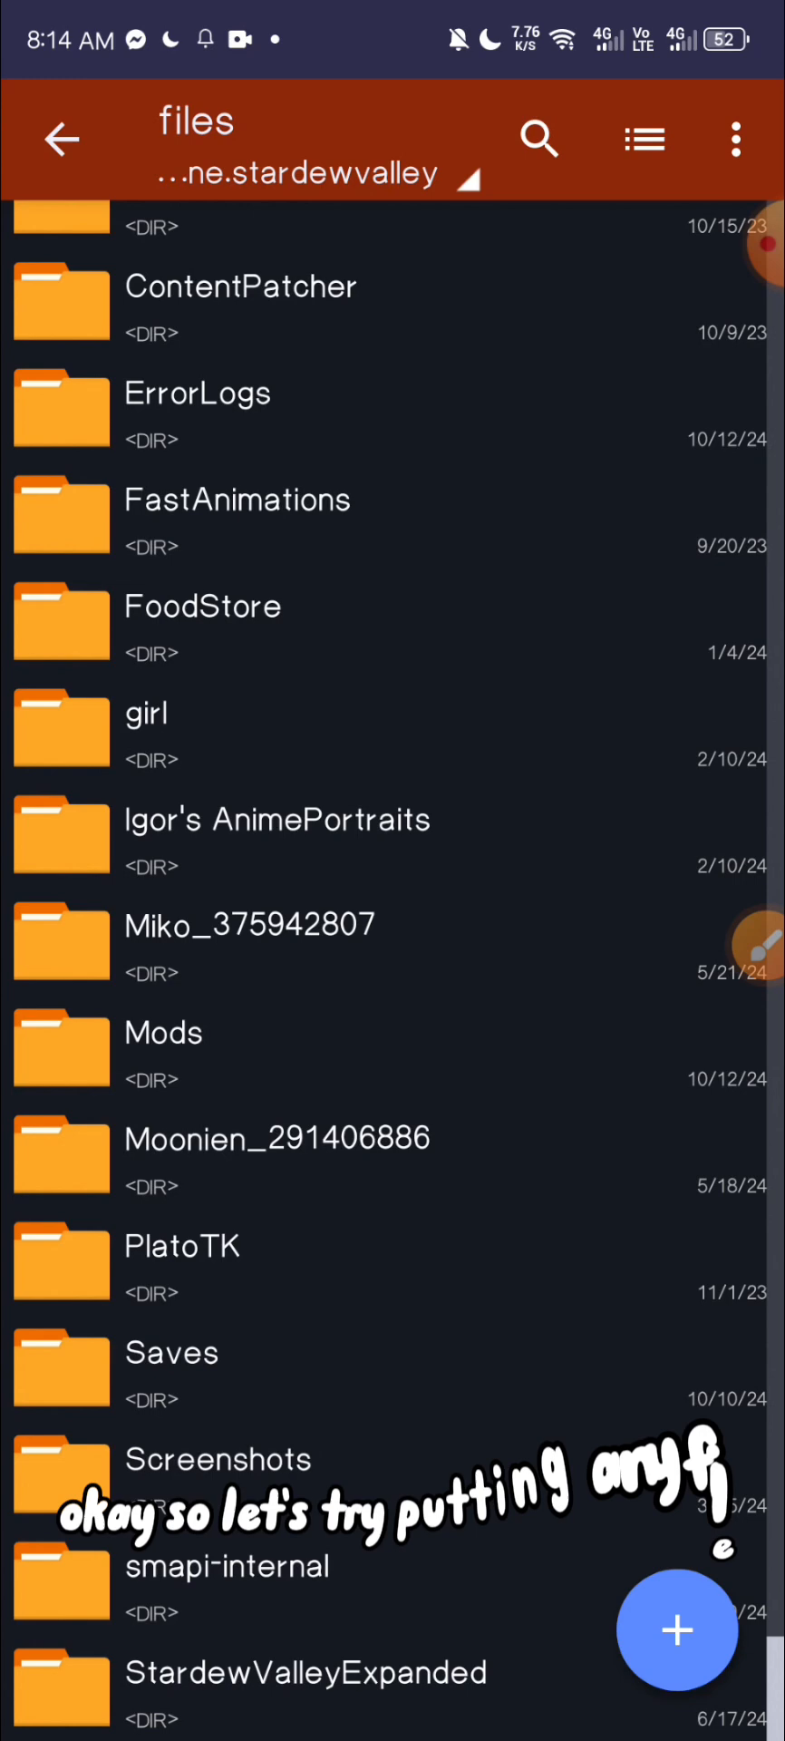
left_click(164, 1033)
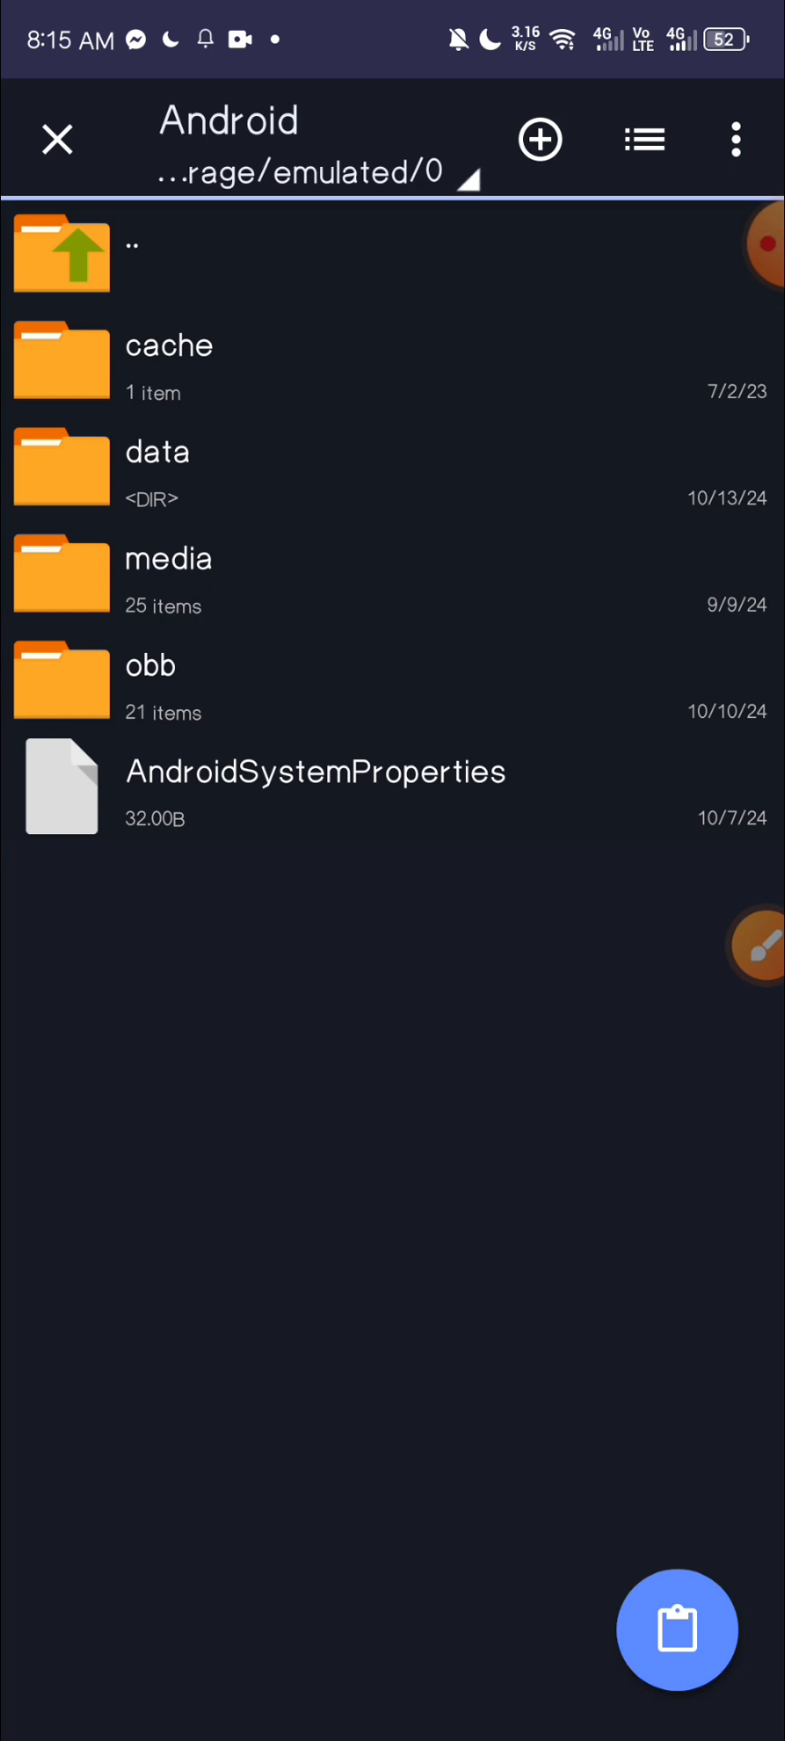
Paste the copied ResetTerrainFeatures 1 item into Stardew Valley's files > Mods folder under Android/data
left_click(158, 451)
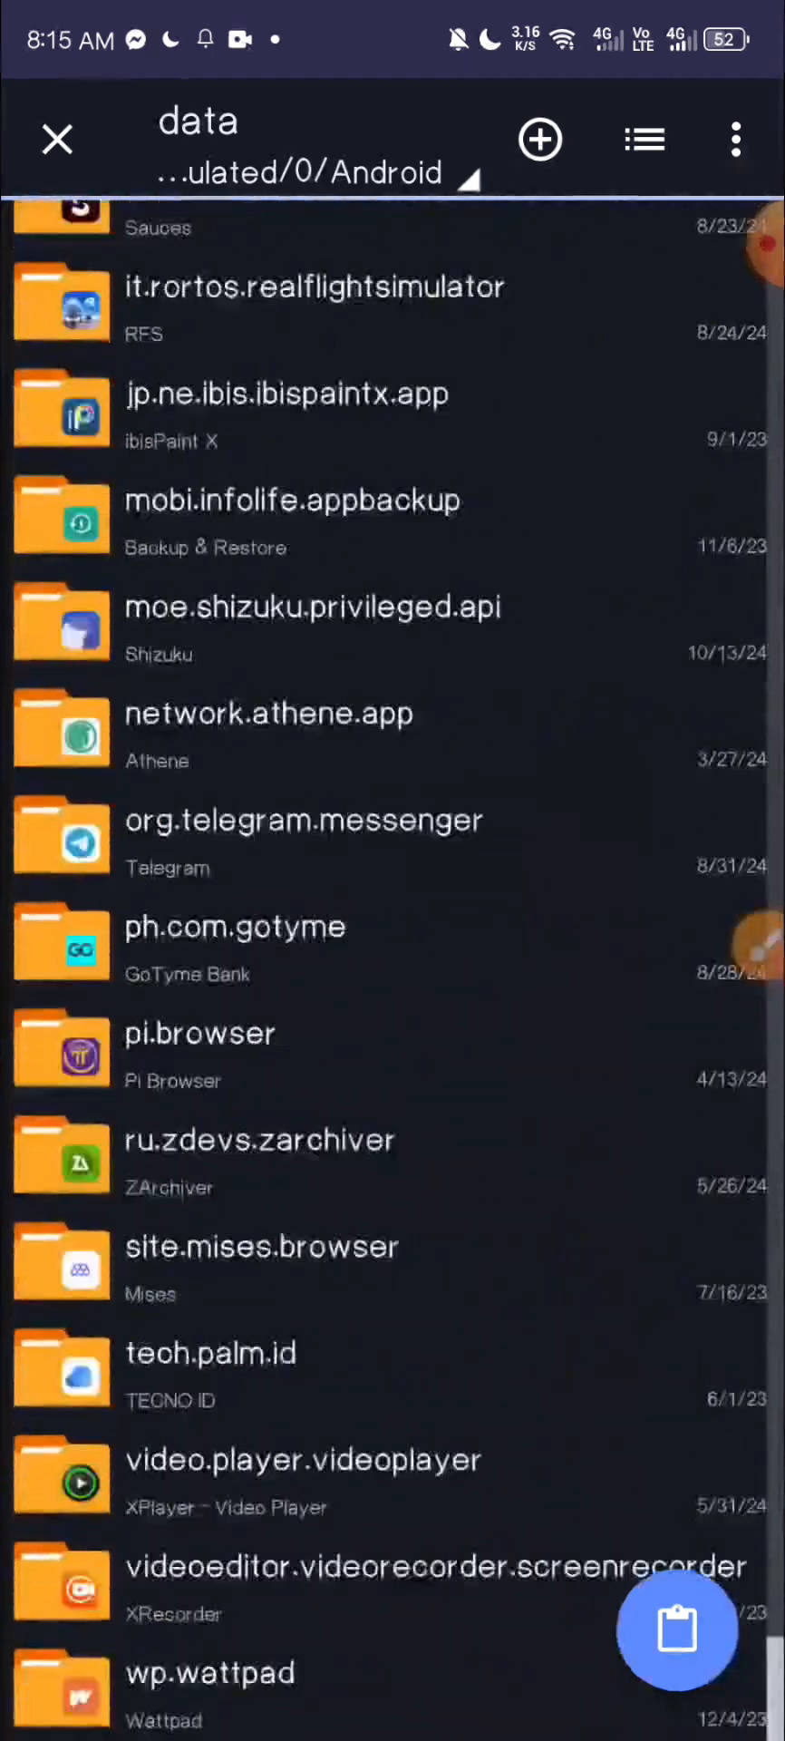
scroll("up", 3)
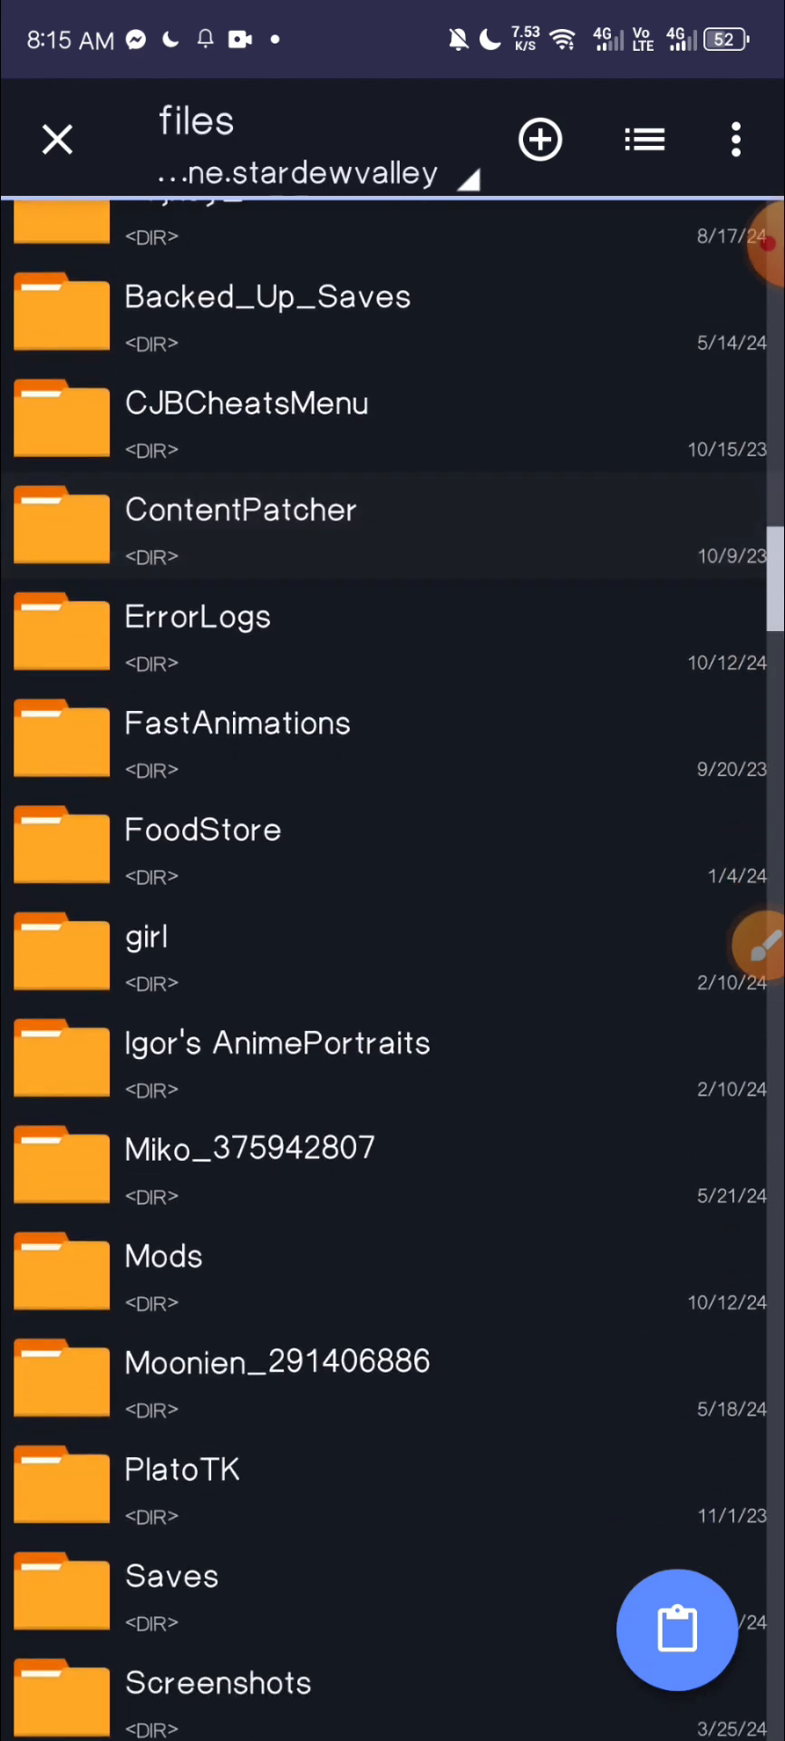
left_click(163, 1256)
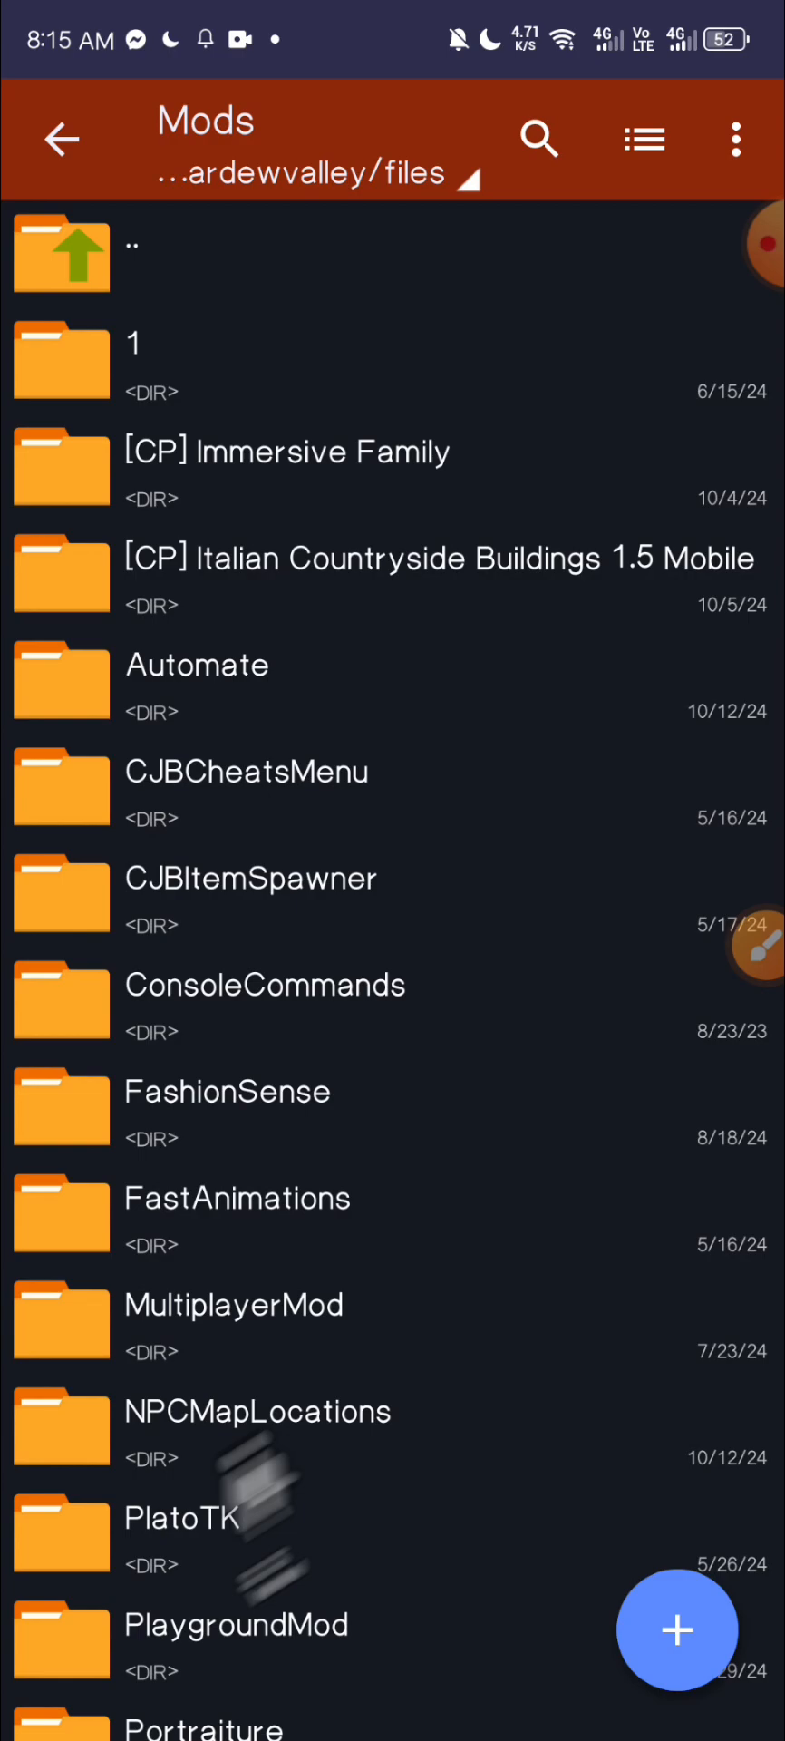
scroll("down", 3)
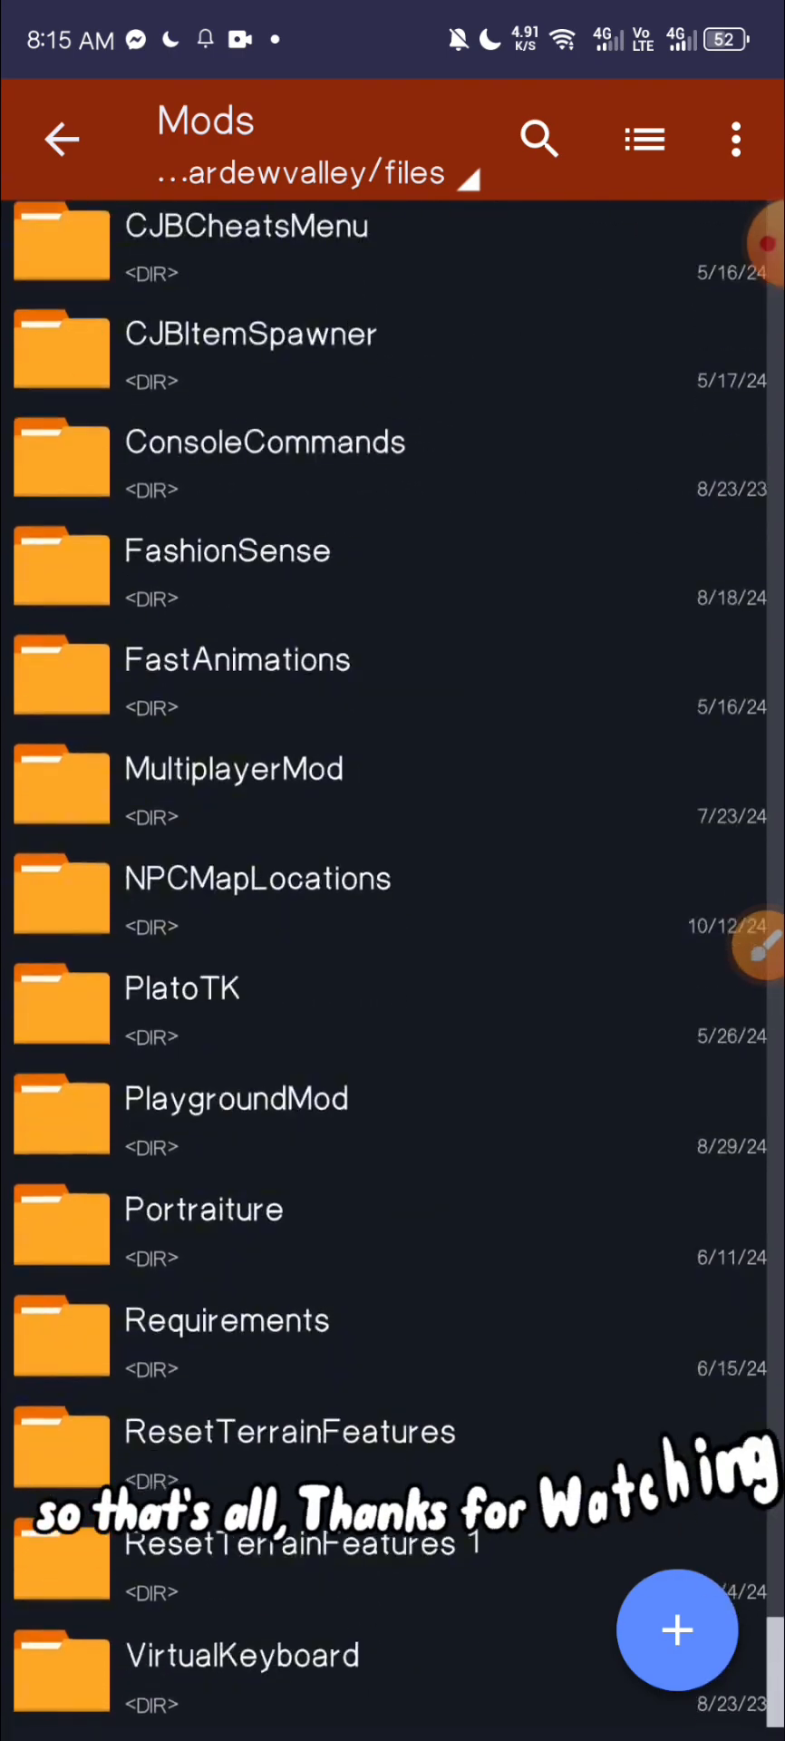